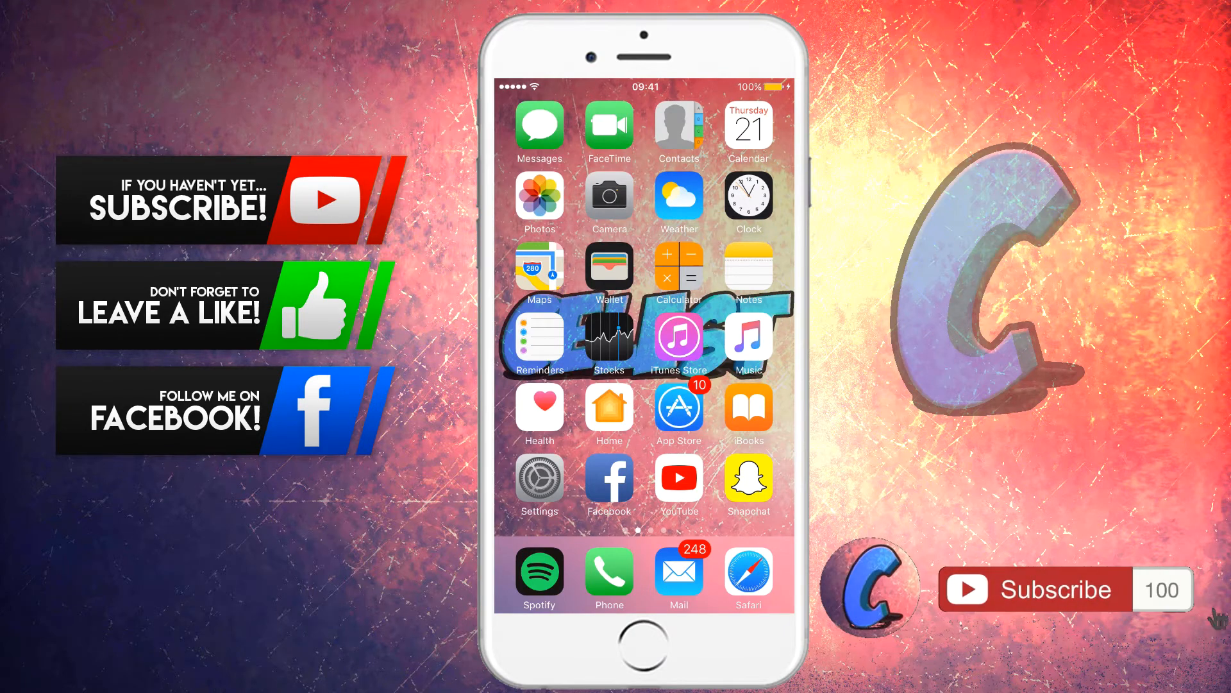
Open the Settings app from the iOS home screen
click(1064, 589)
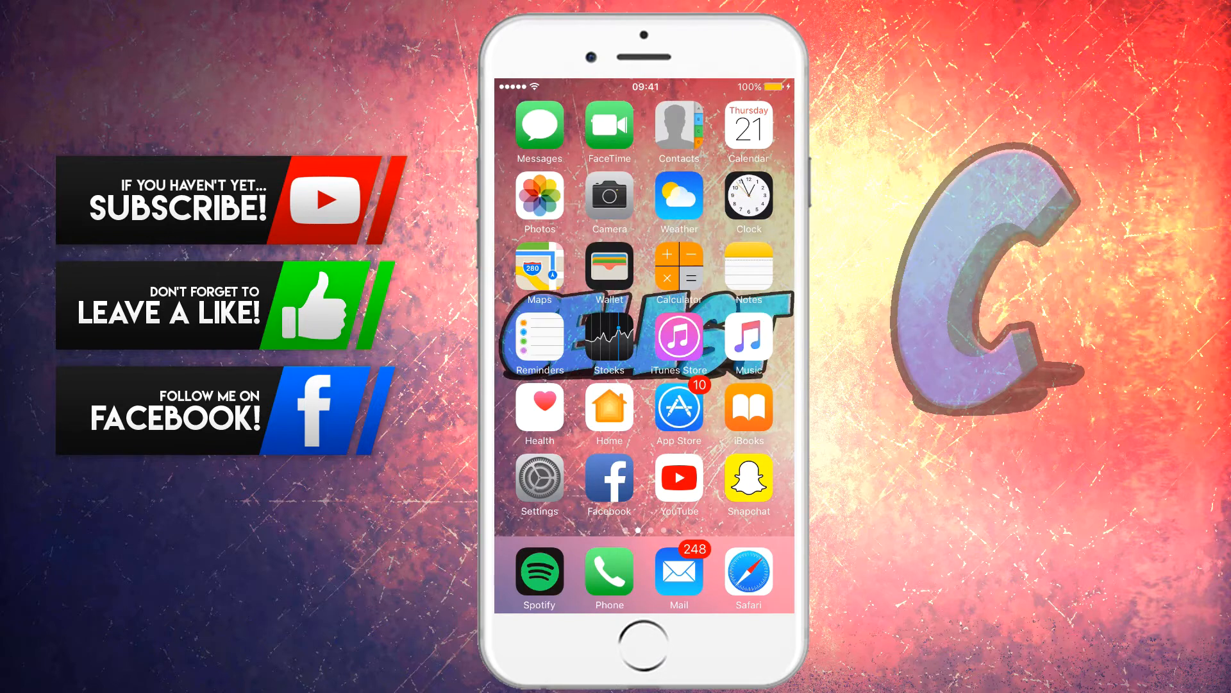
click(539, 485)
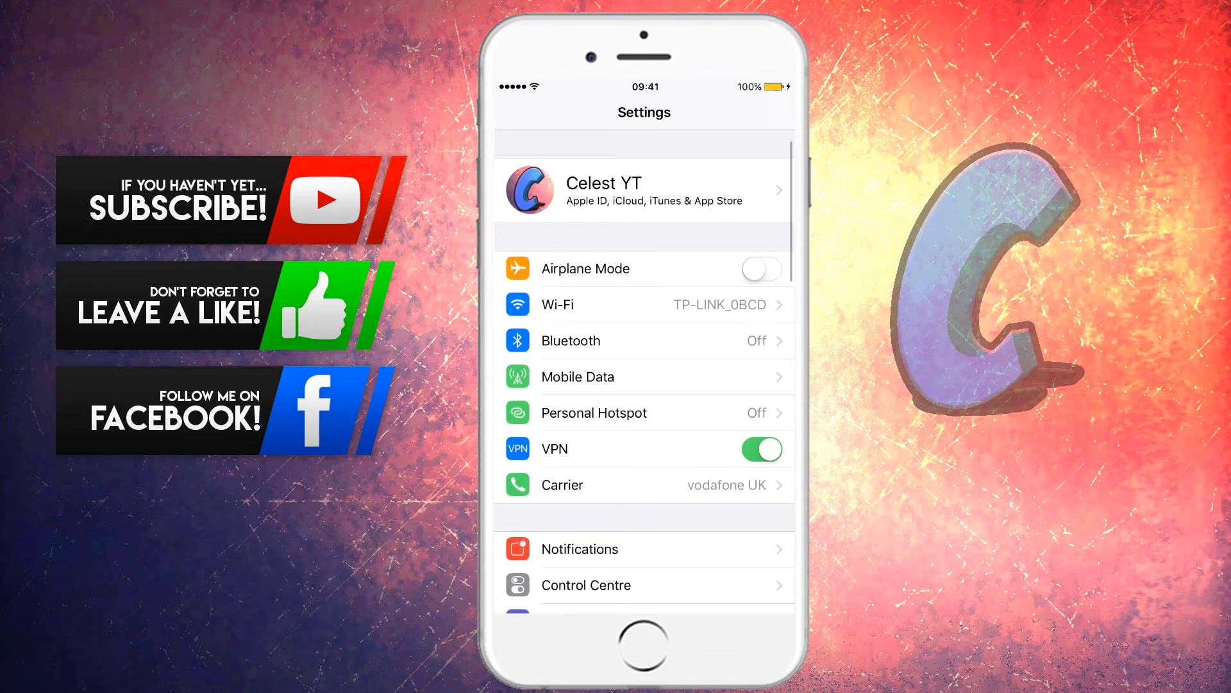
Download and install the iOS 11 update under General > Software Update
scroll(down, 3)
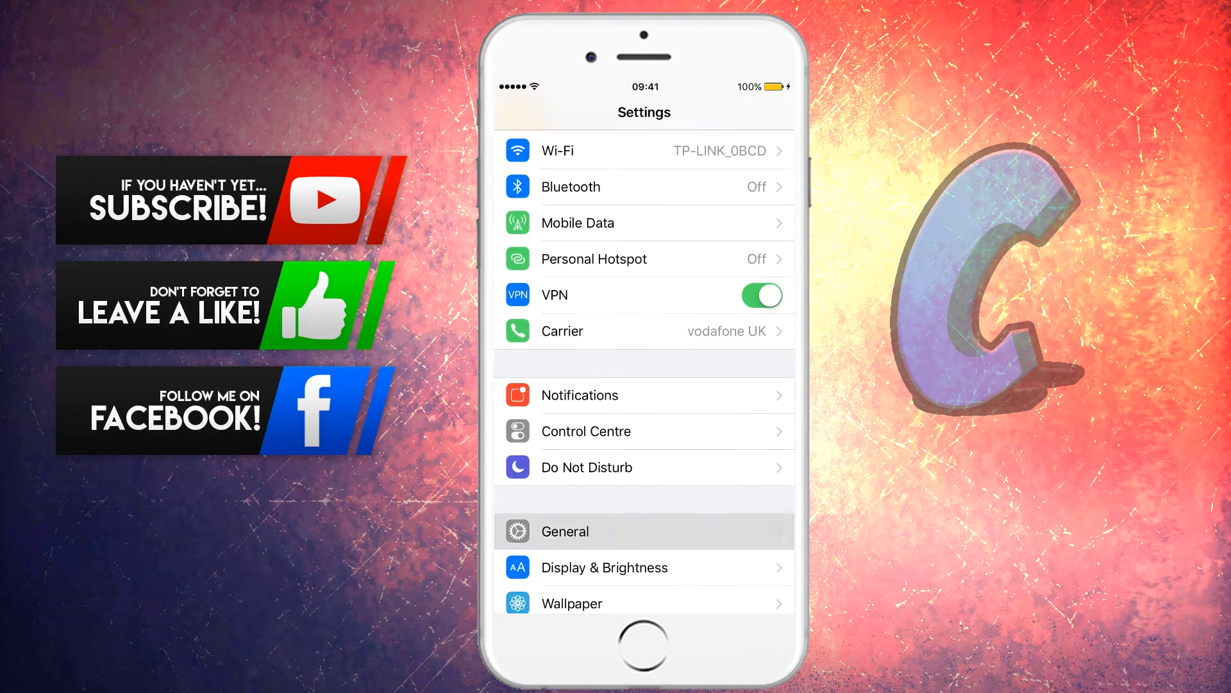
click(643, 531)
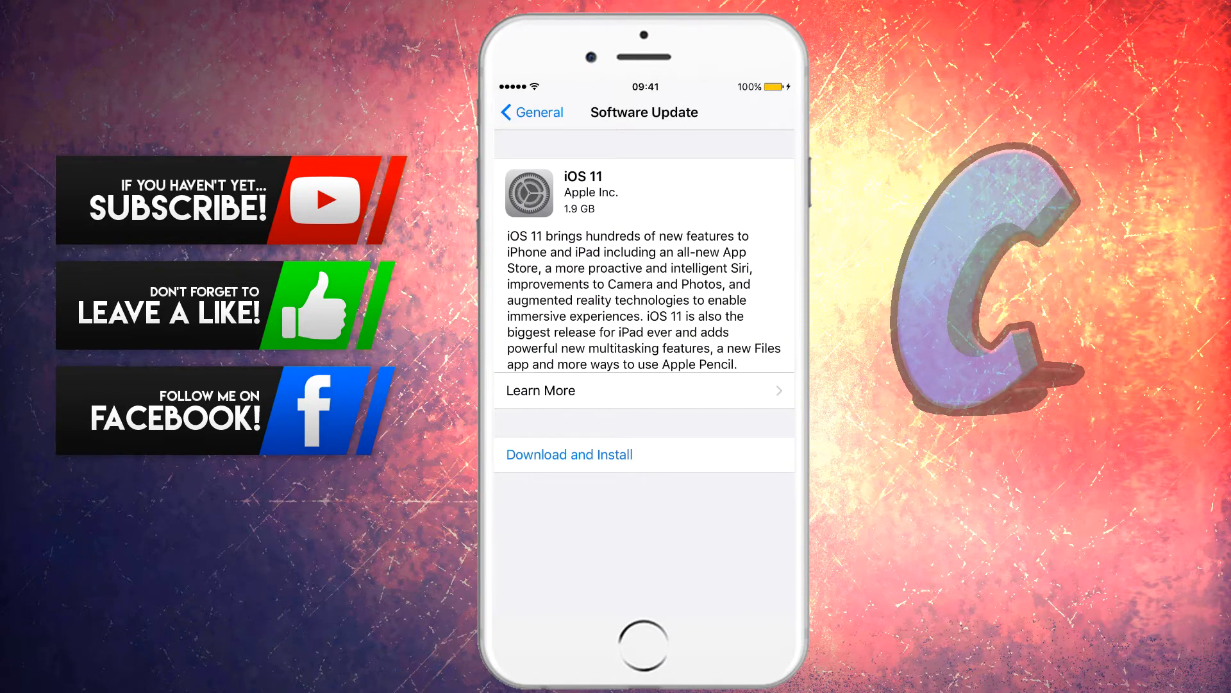
click(567, 454)
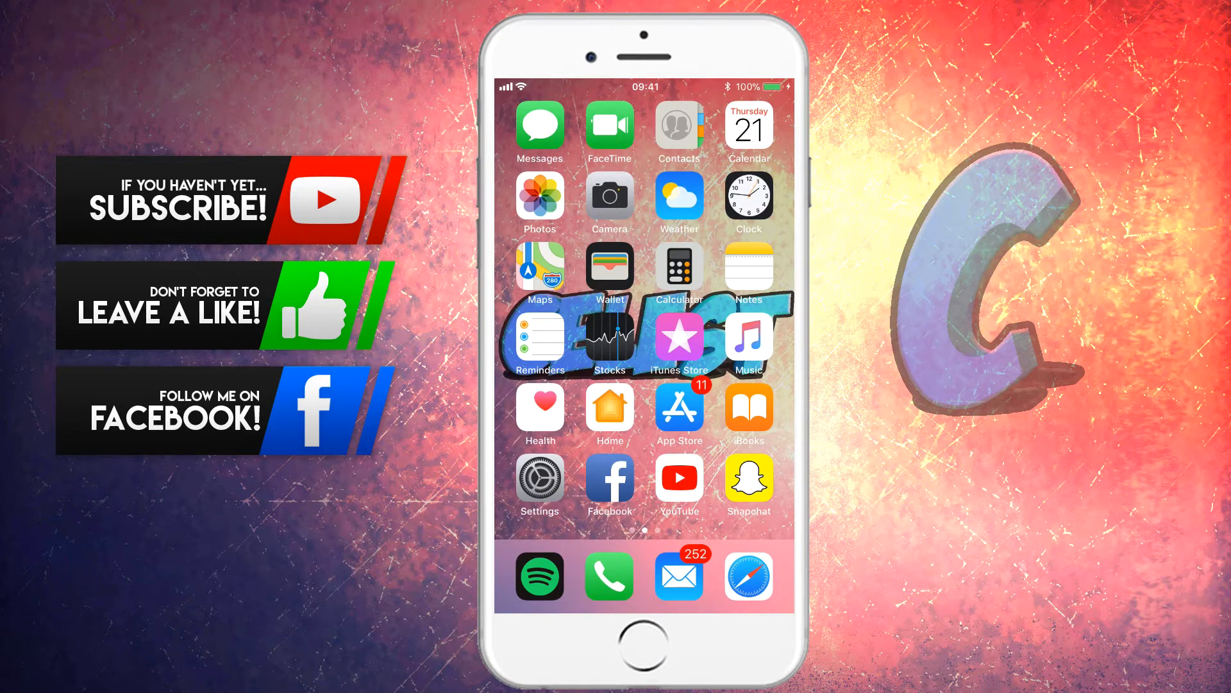
click(540, 479)
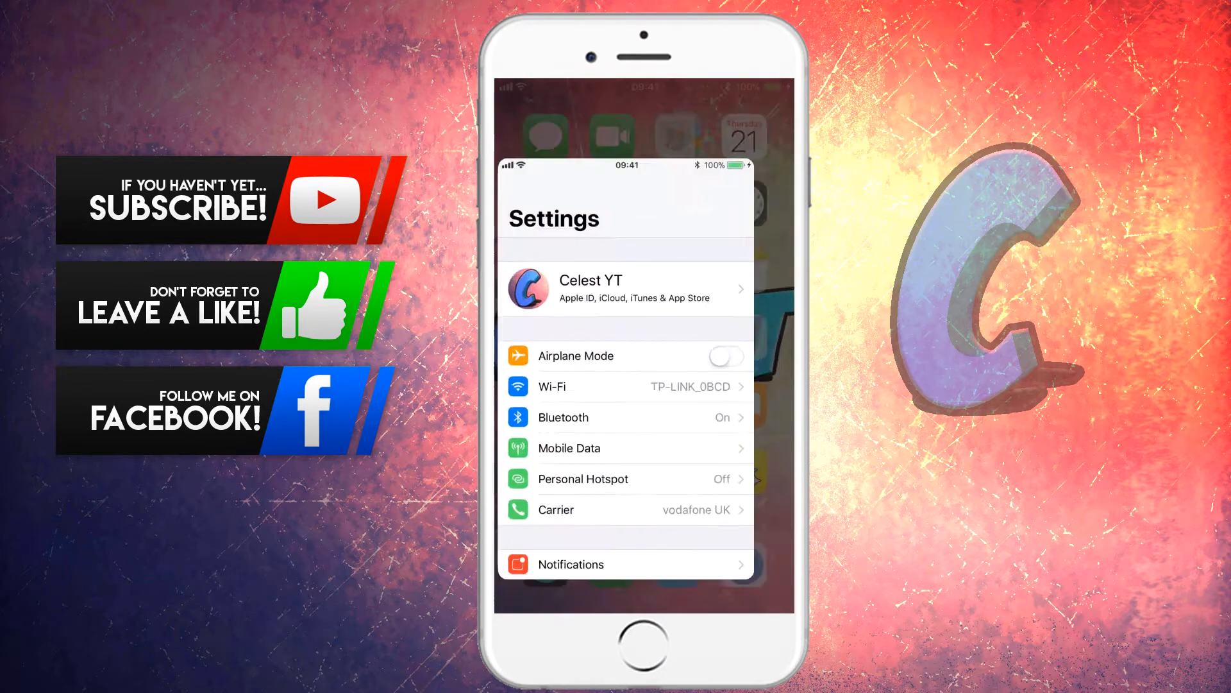
scroll(down, 3)
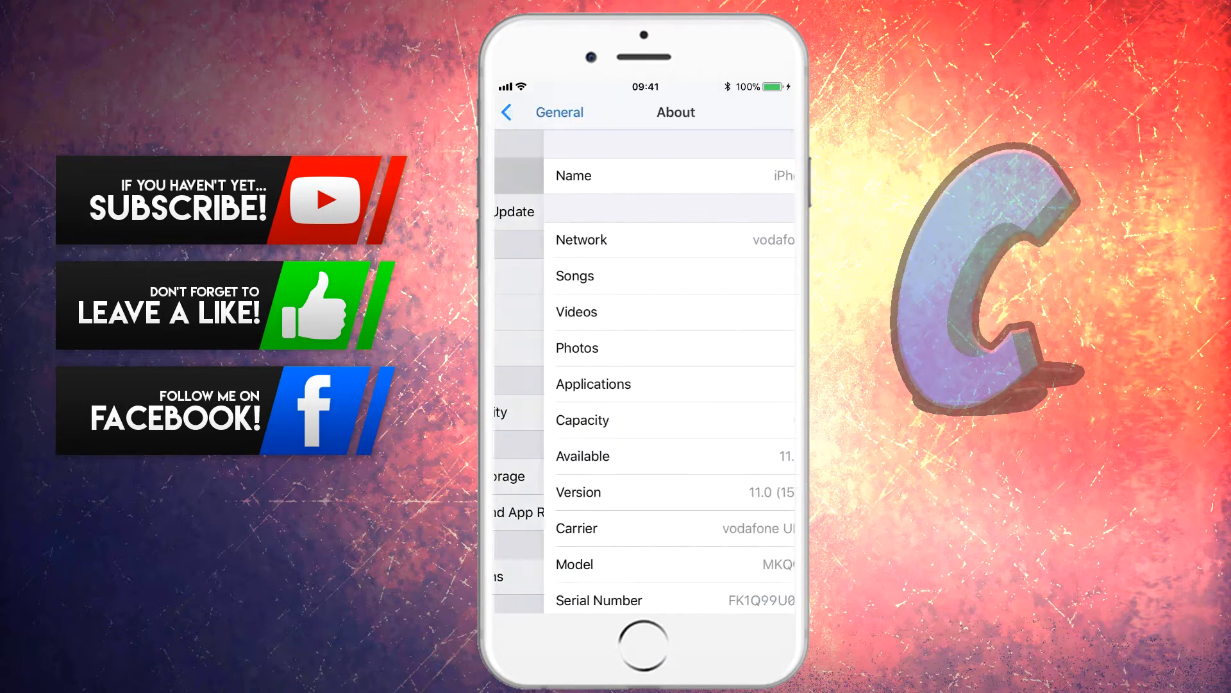
scroll(down, 3)
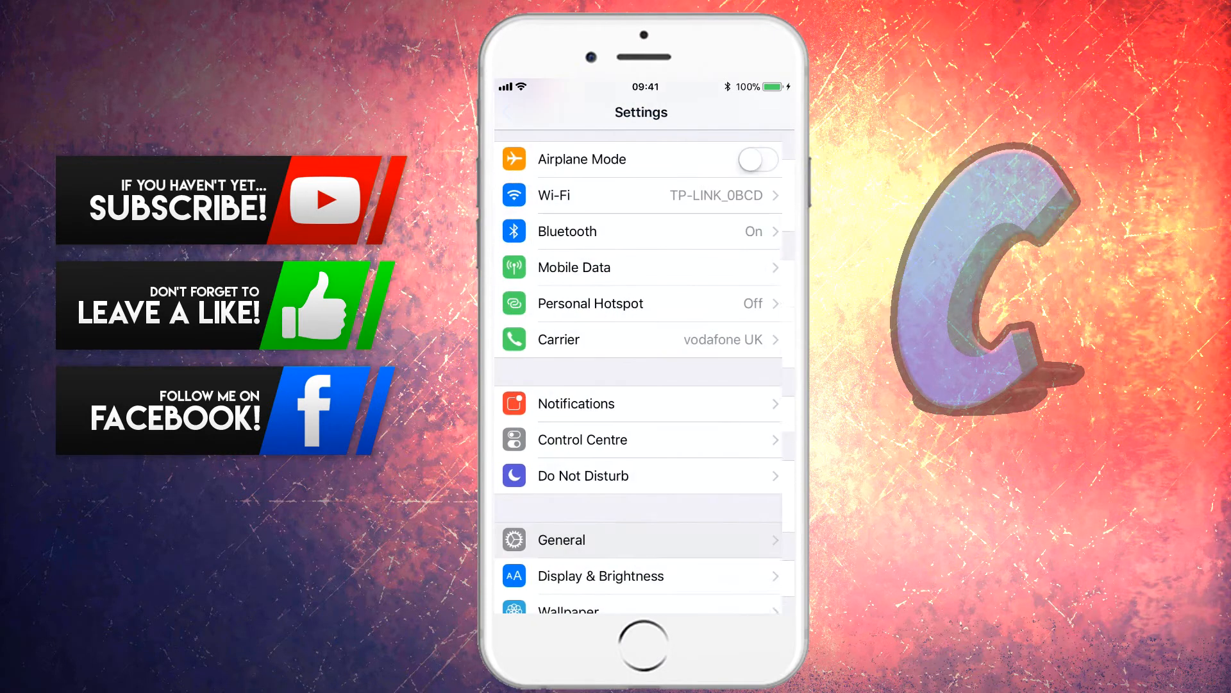
key(home)
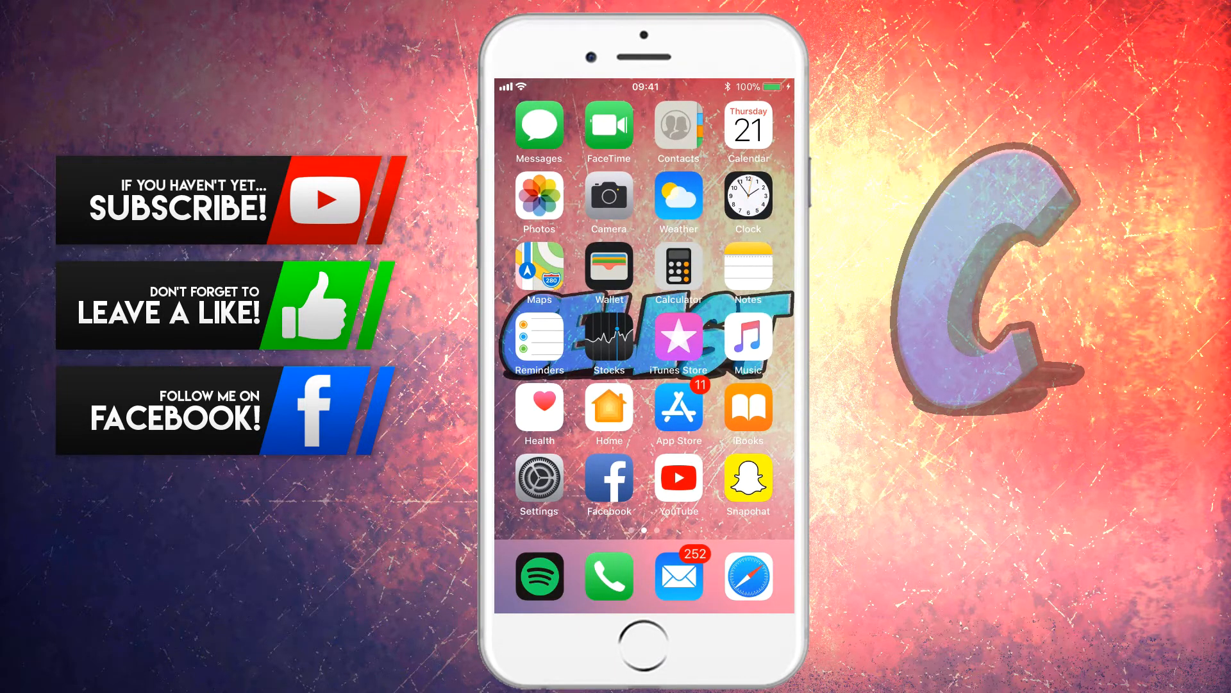
Download and install TutuApp from tutuapp.vip in Safari
click(747, 576)
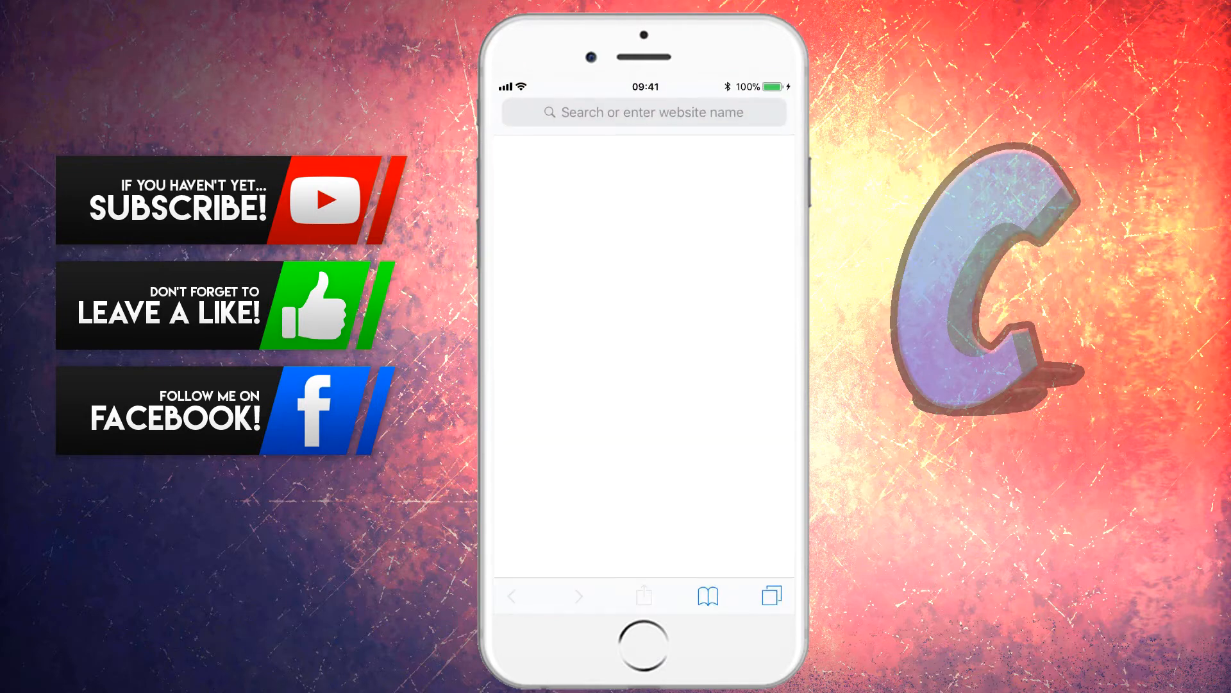
click(644, 111)
text(tutuapp.vip)
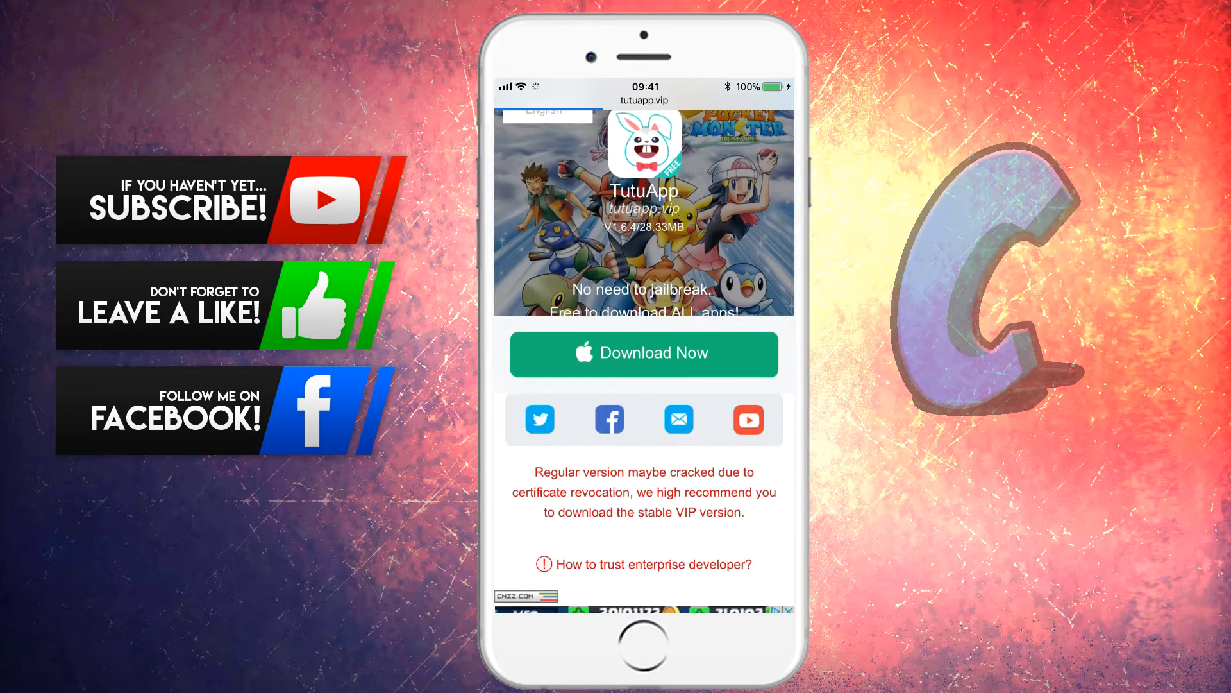
click(643, 354)
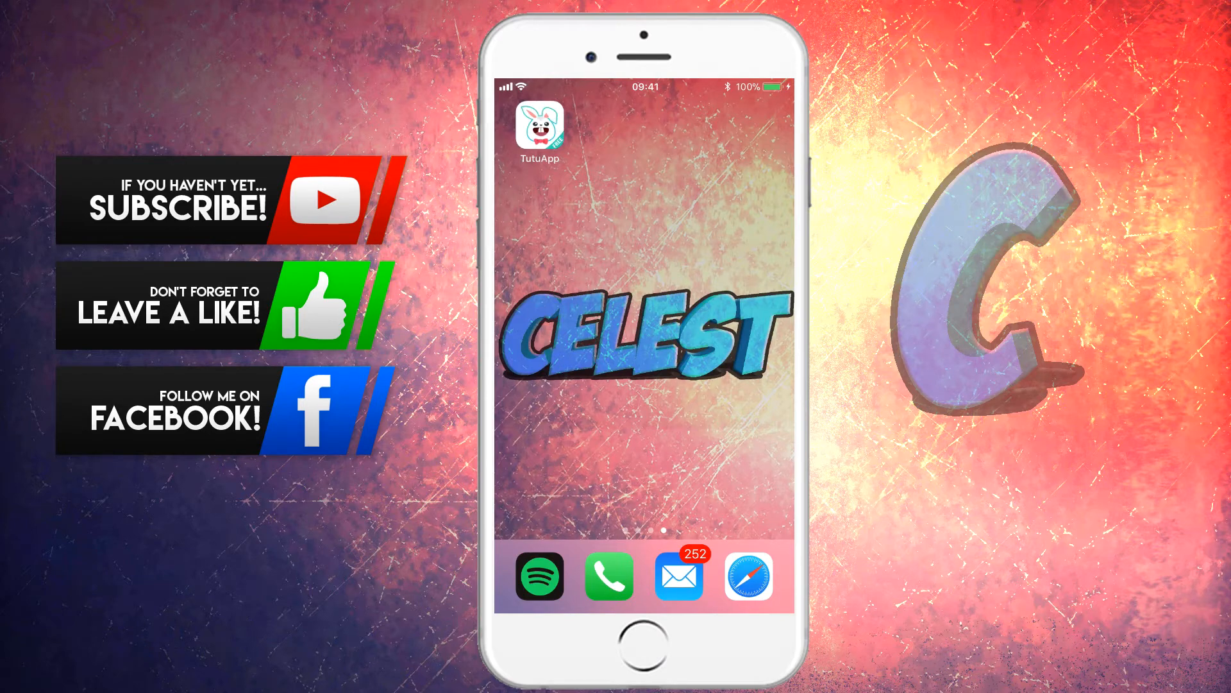
scroll(left, 3)
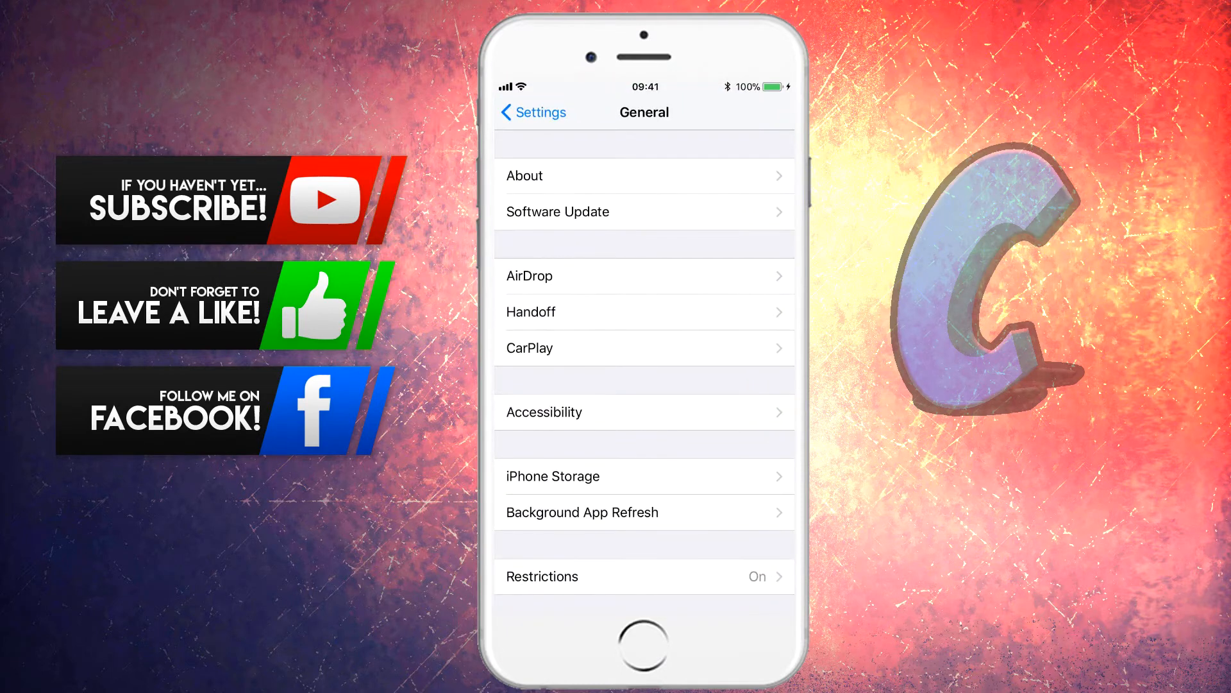
scroll(down, 3)
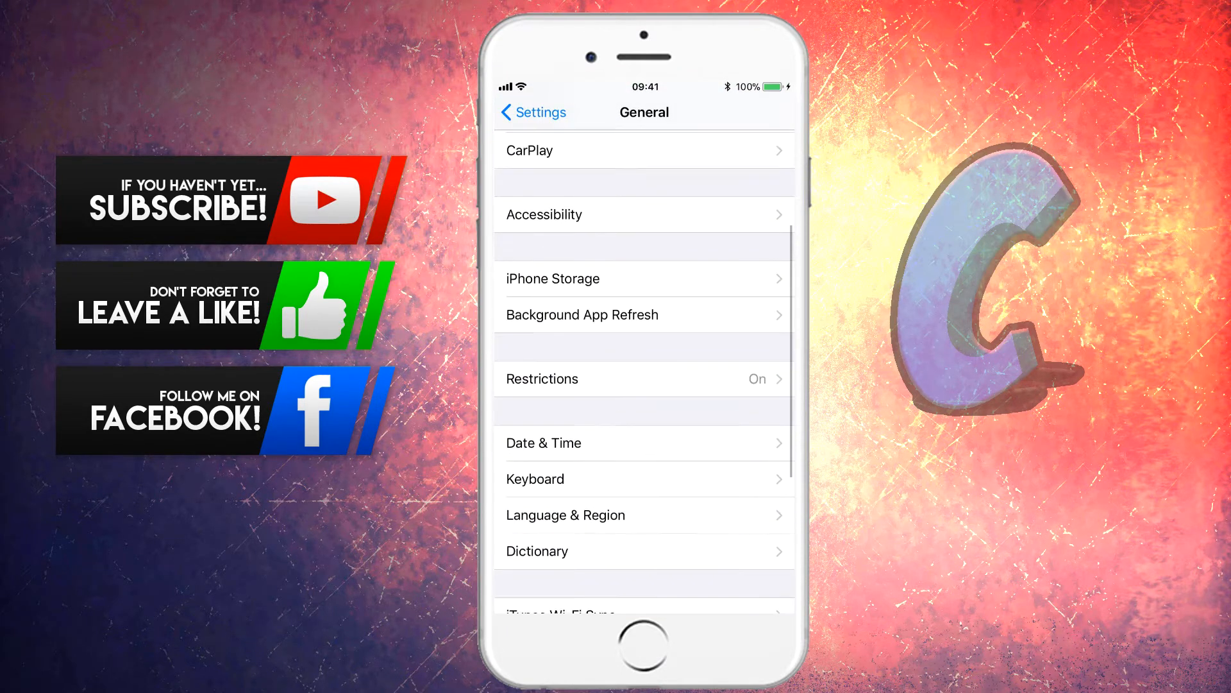
scroll(down, 3)
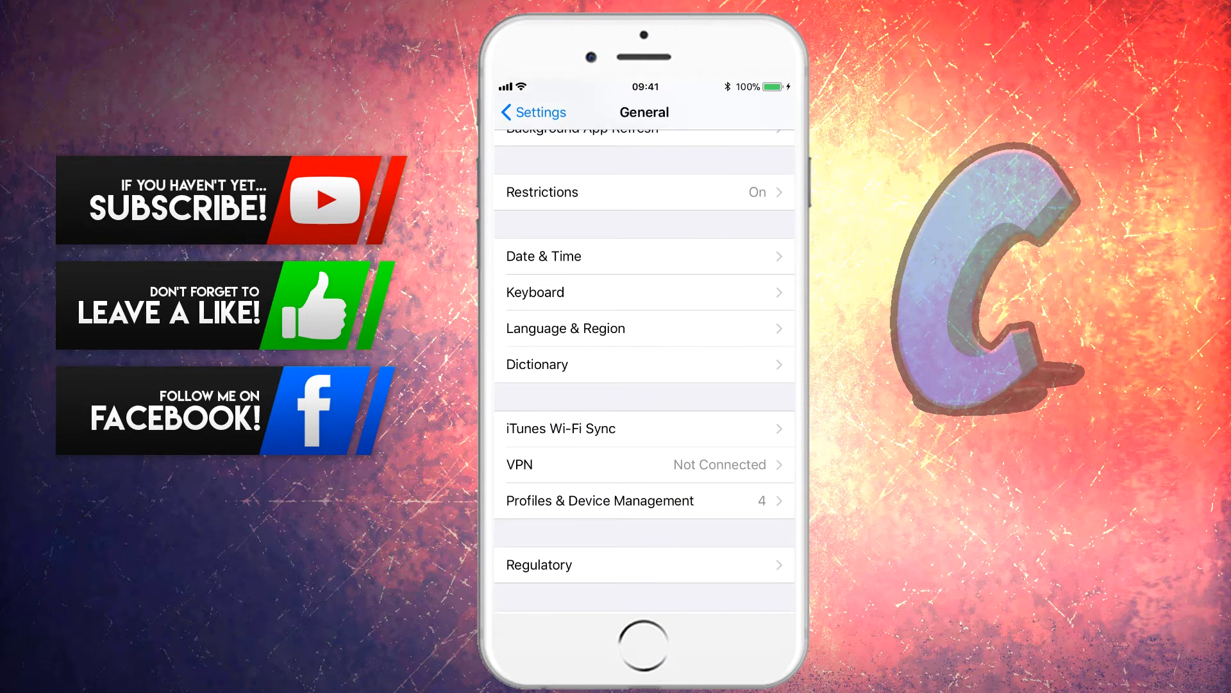
click(599, 500)
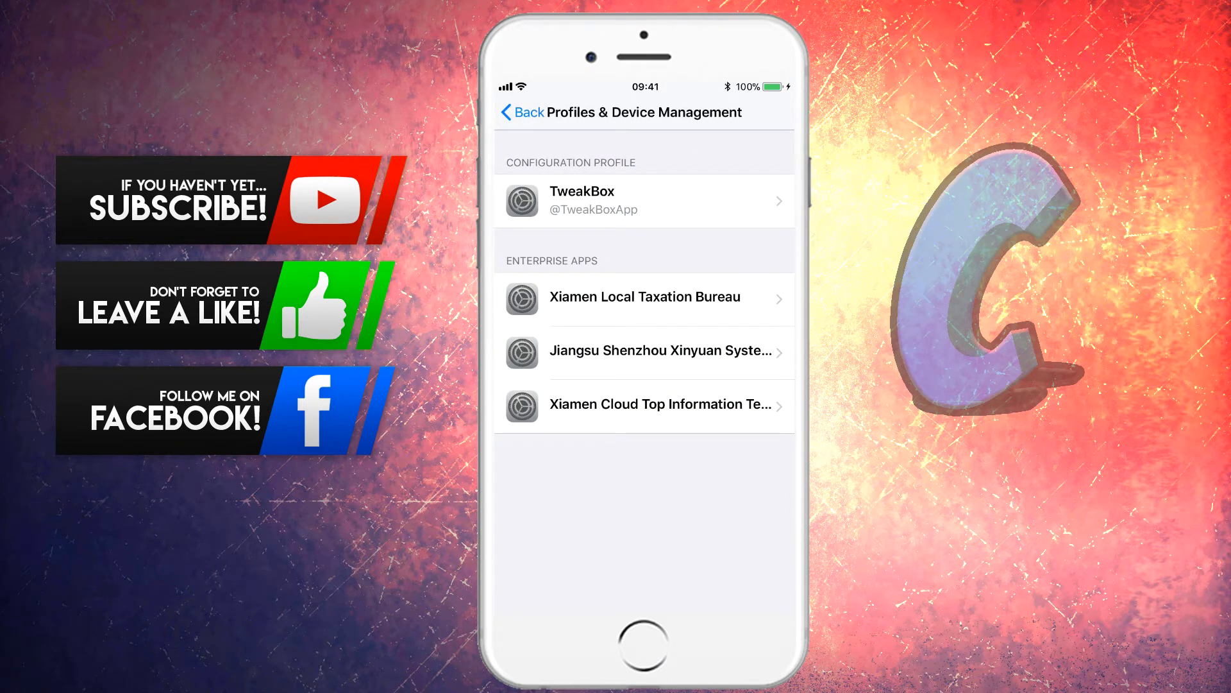
click(660, 405)
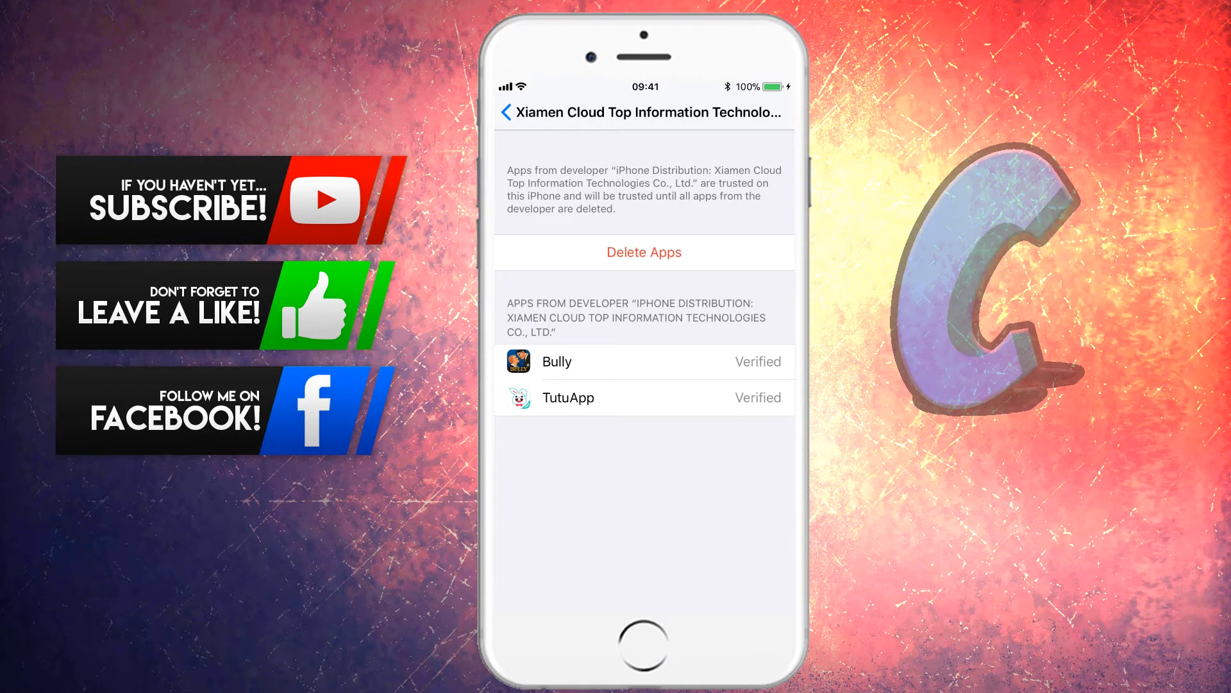
click(516, 112)
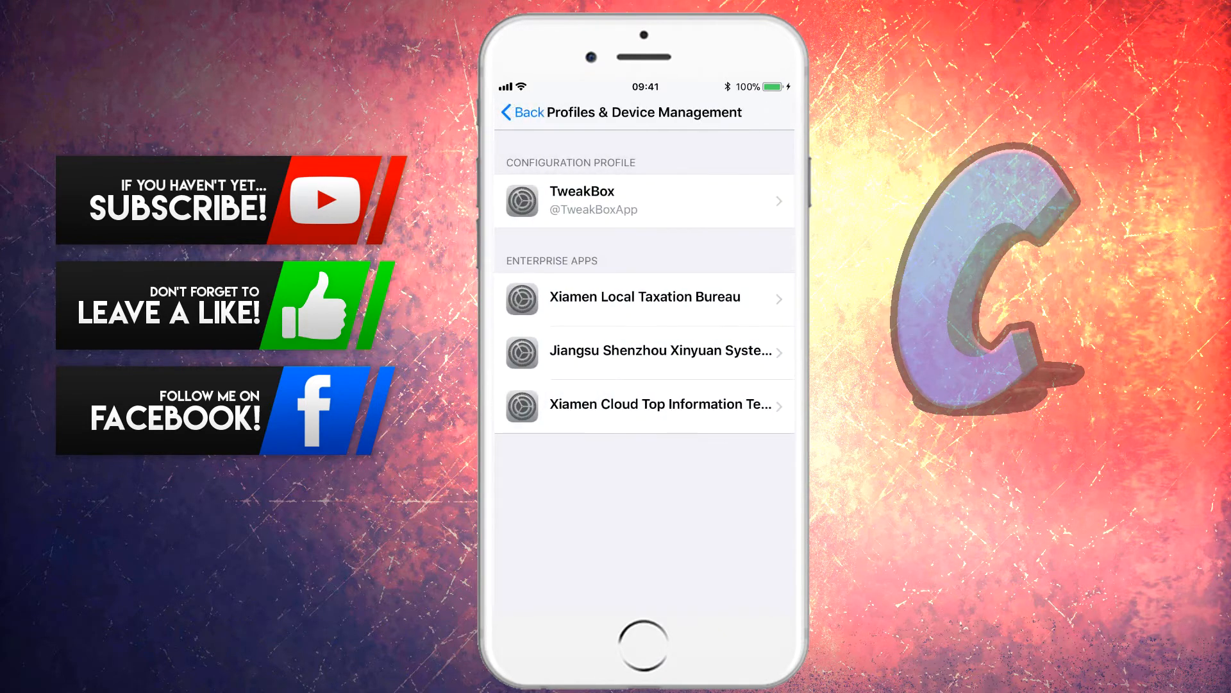
click(644, 405)
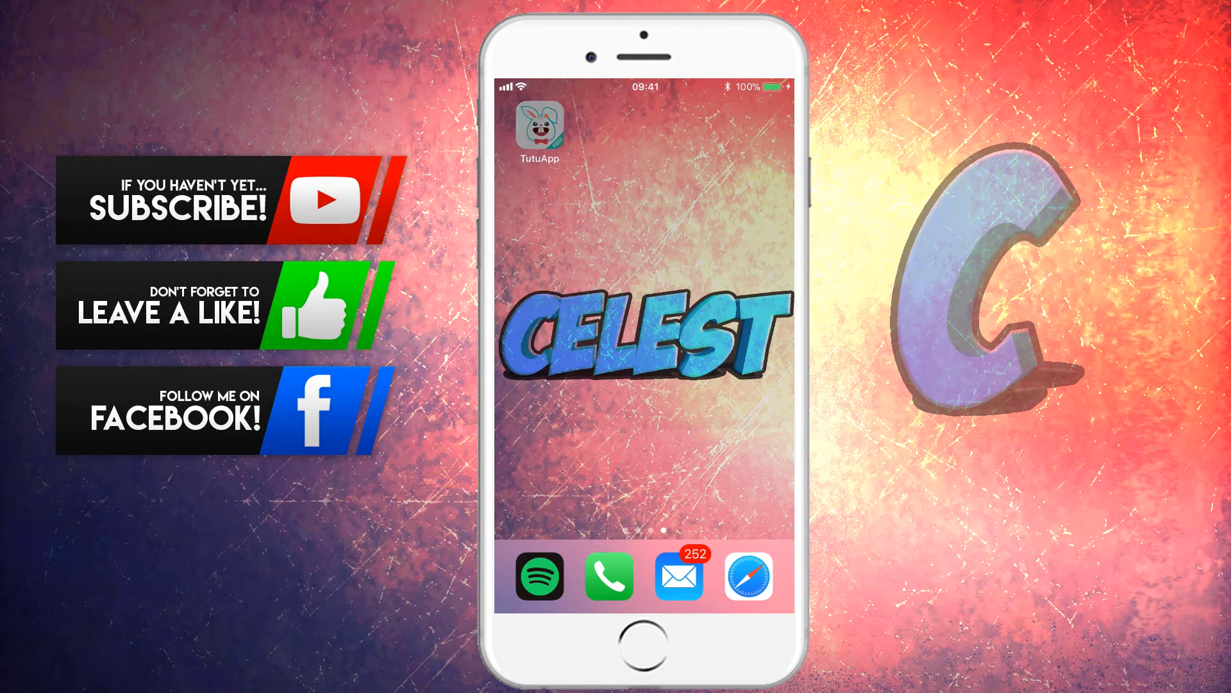
Launch TutuApp, tap Start Now, and close the Top Eleven ad
click(539, 127)
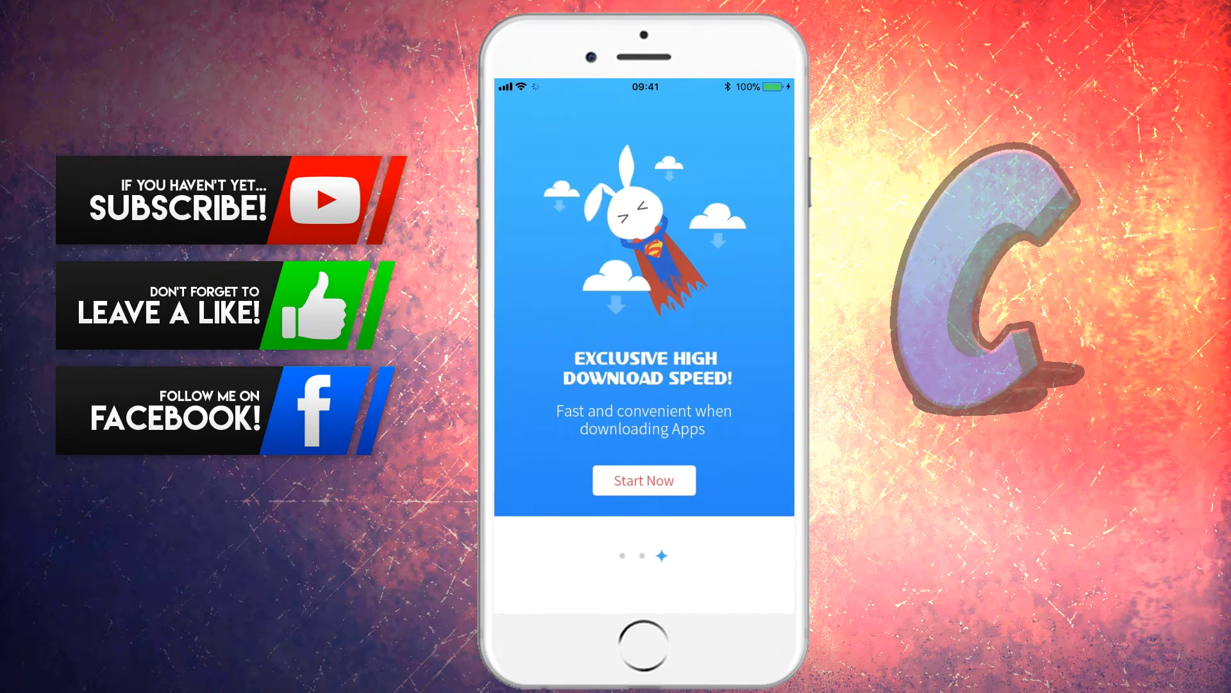
click(642, 480)
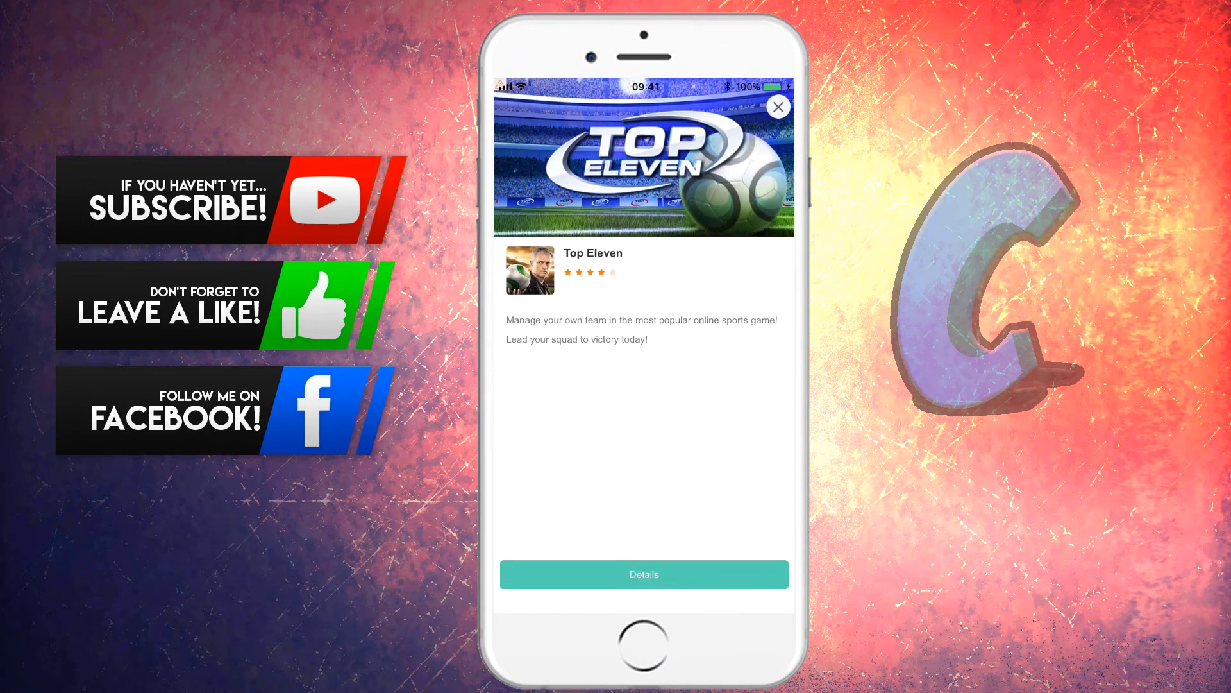
click(777, 105)
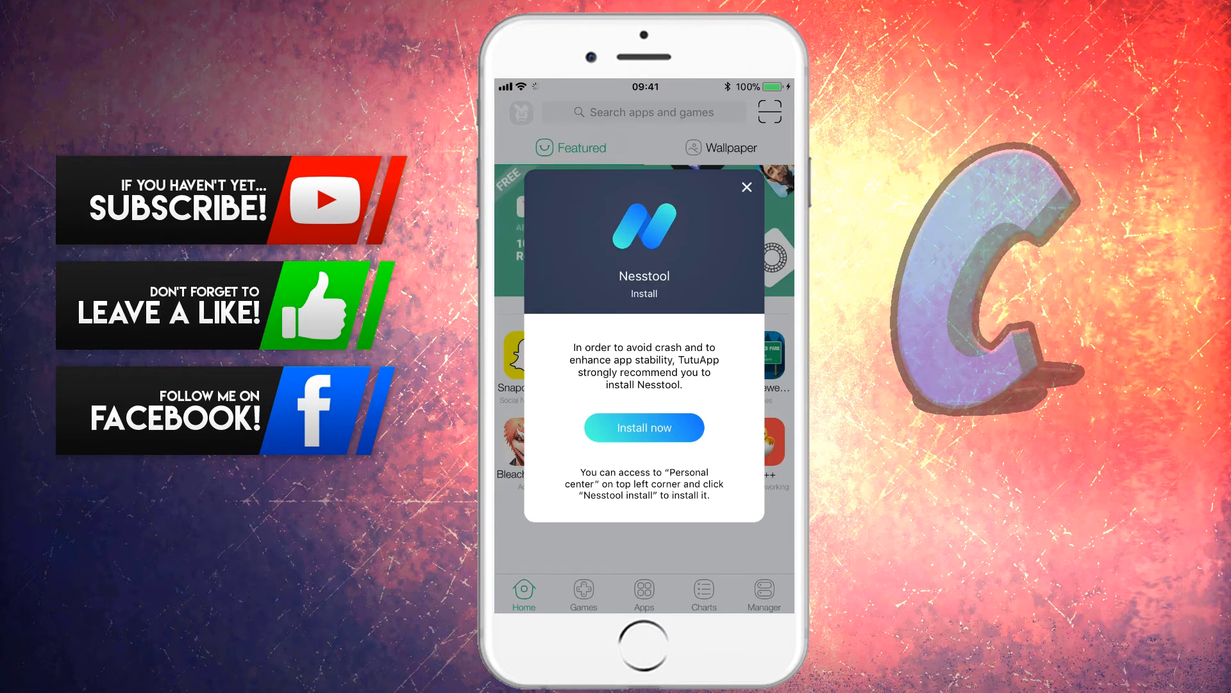
Install Nesstool and dismiss the untrusted developer alert
click(643, 427)
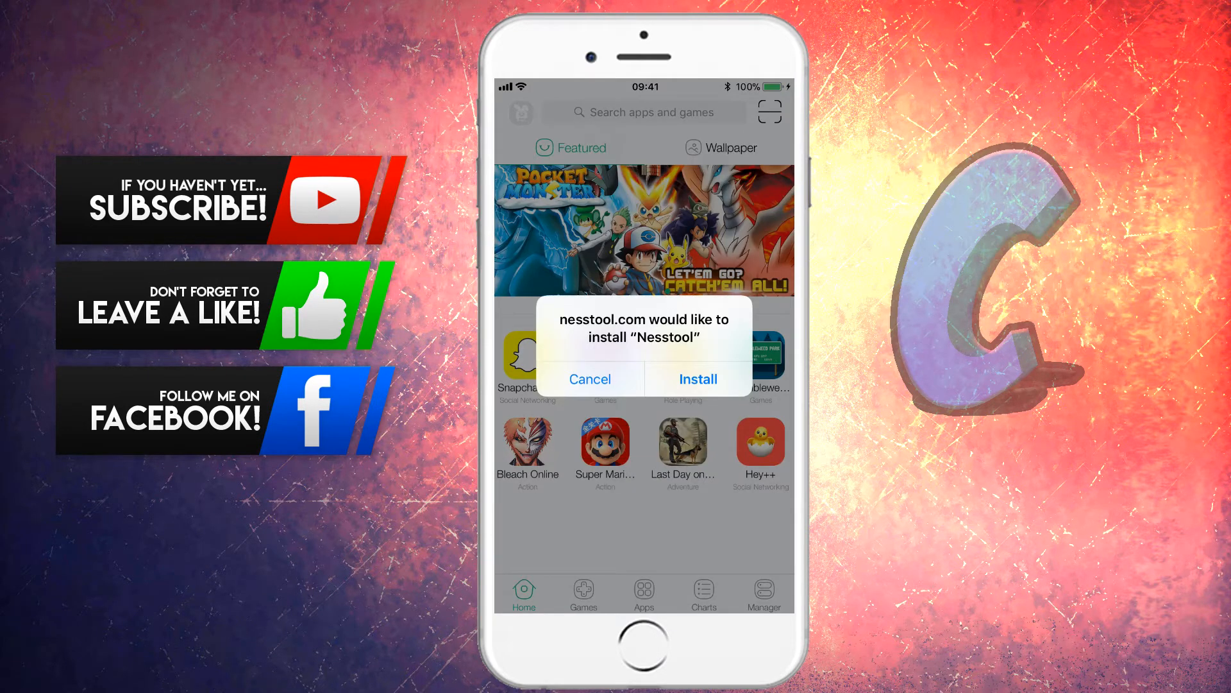
click(697, 379)
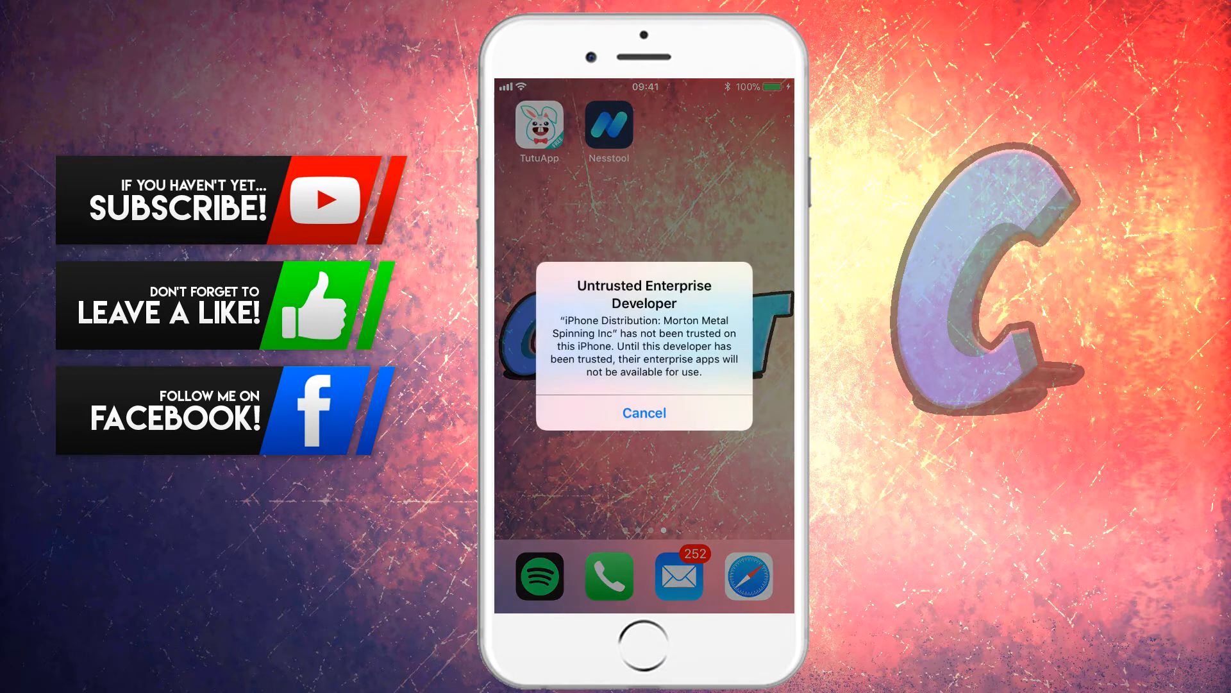
click(643, 413)
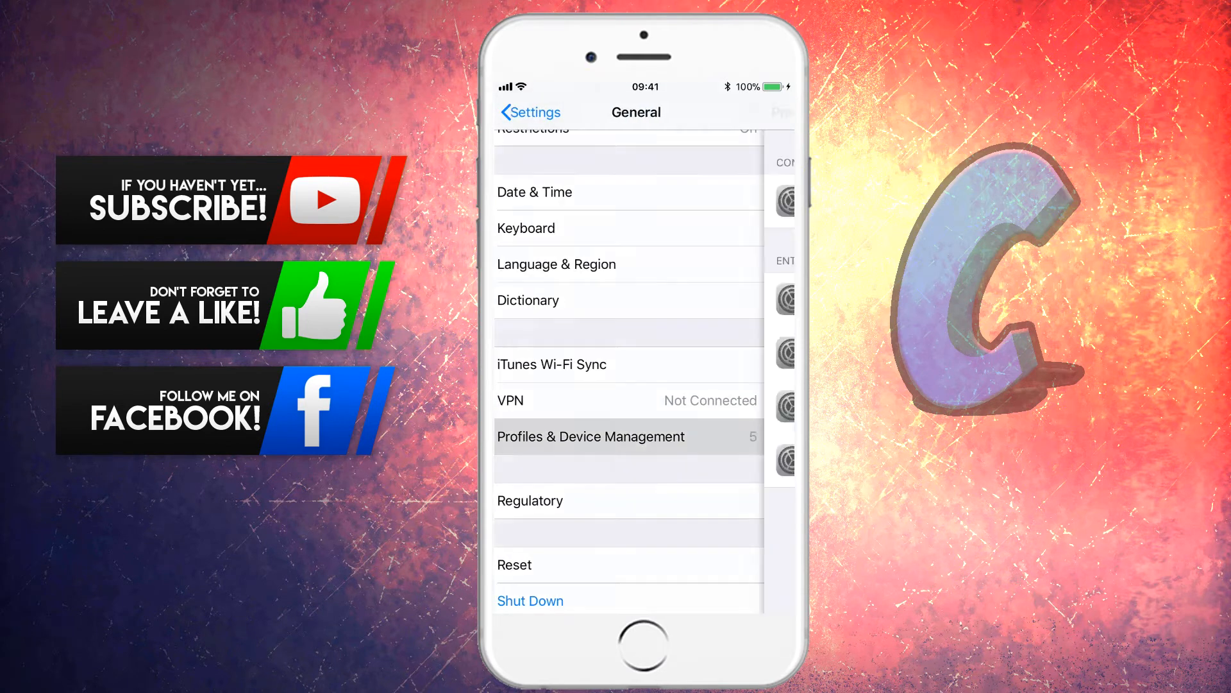
Trust developer Morton Metal Spinning Inc in Profiles & Device Management
click(590, 436)
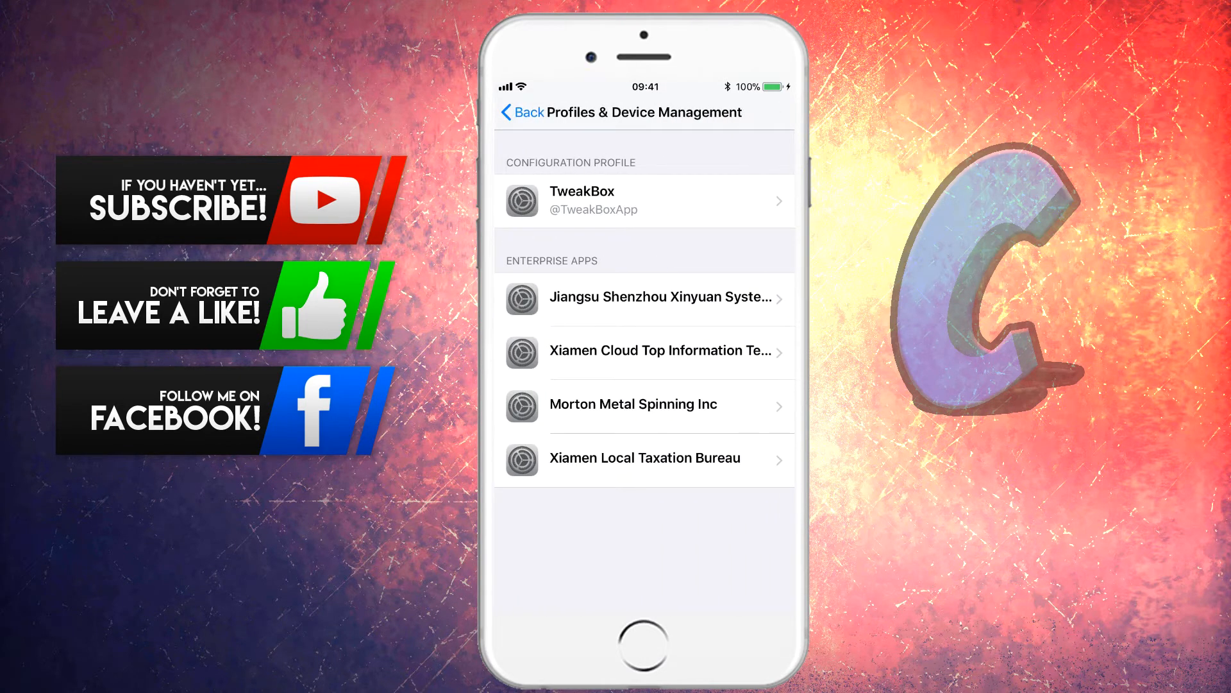
click(633, 404)
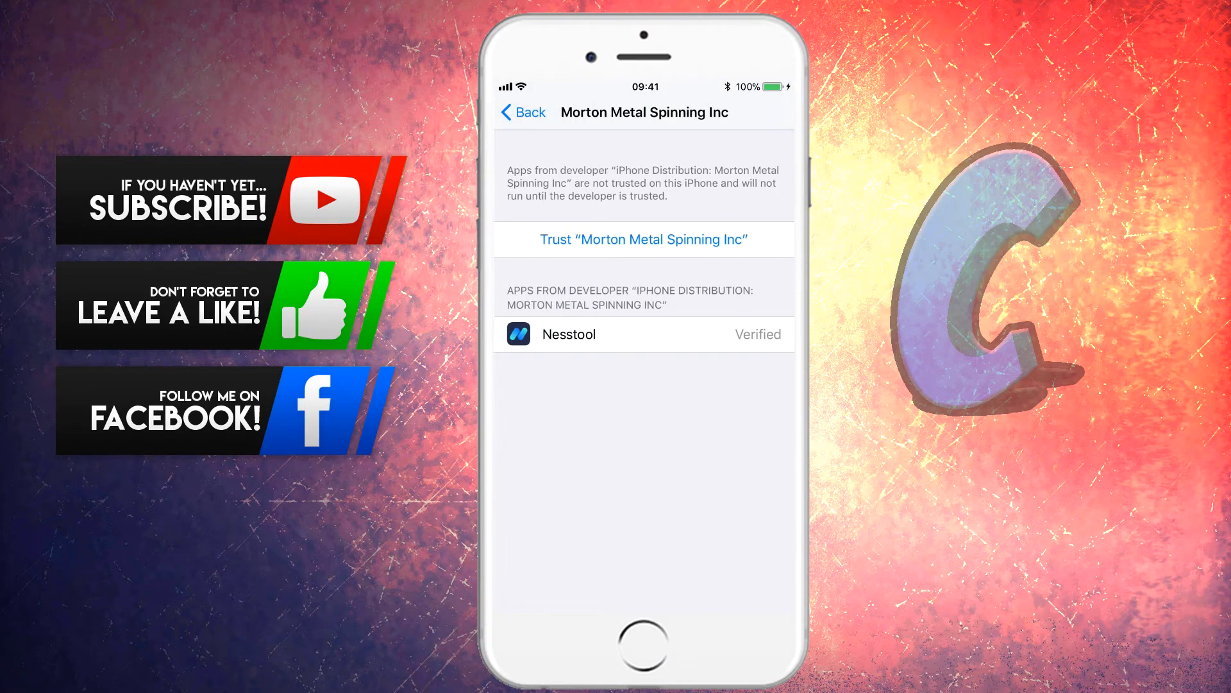
click(643, 239)
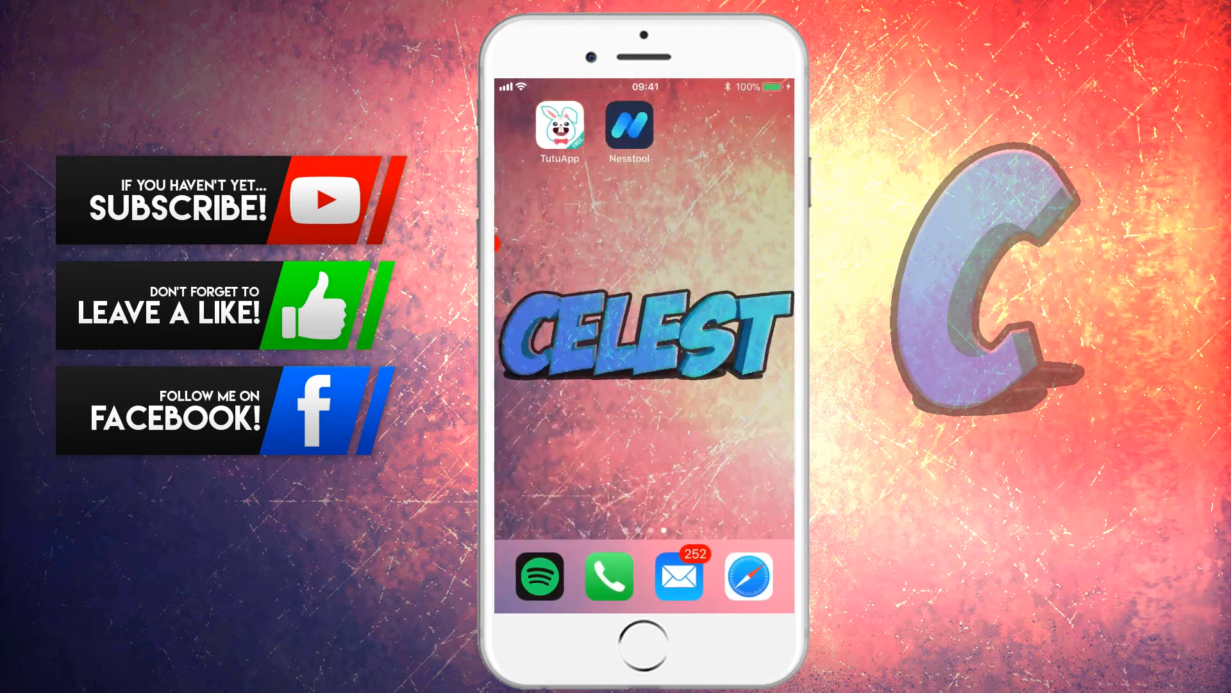
Launch Nesstool and allow adding its VPN configuration
click(629, 130)
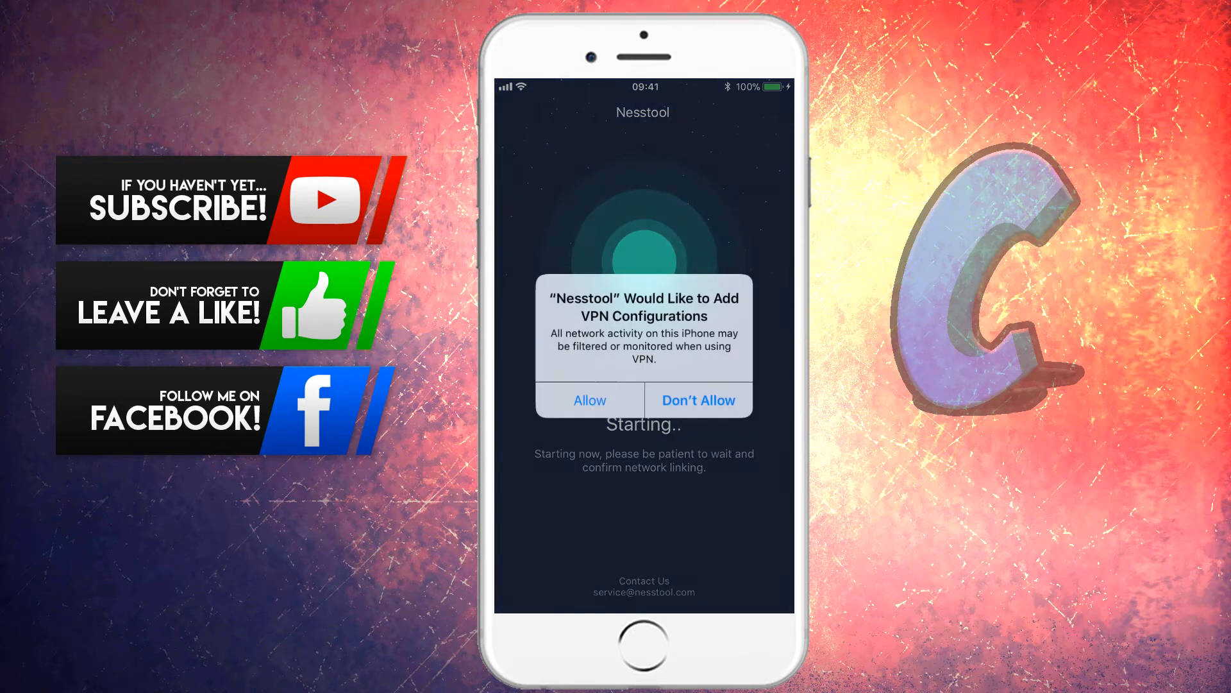
click(589, 399)
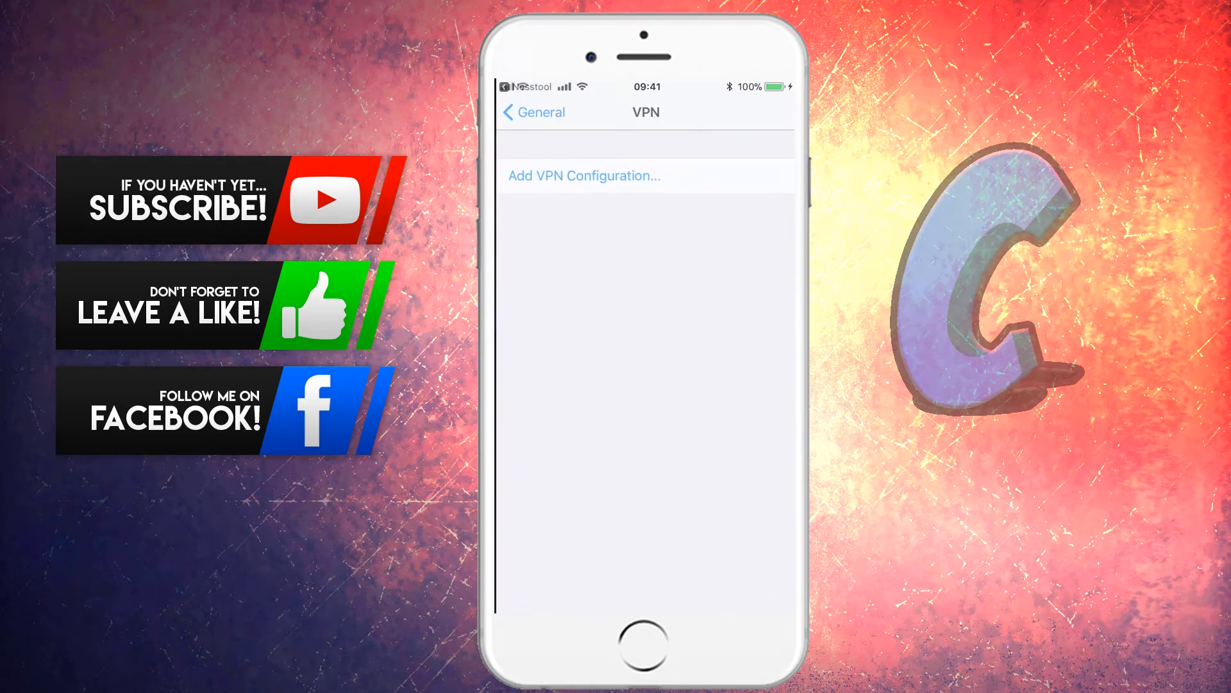
click(583, 175)
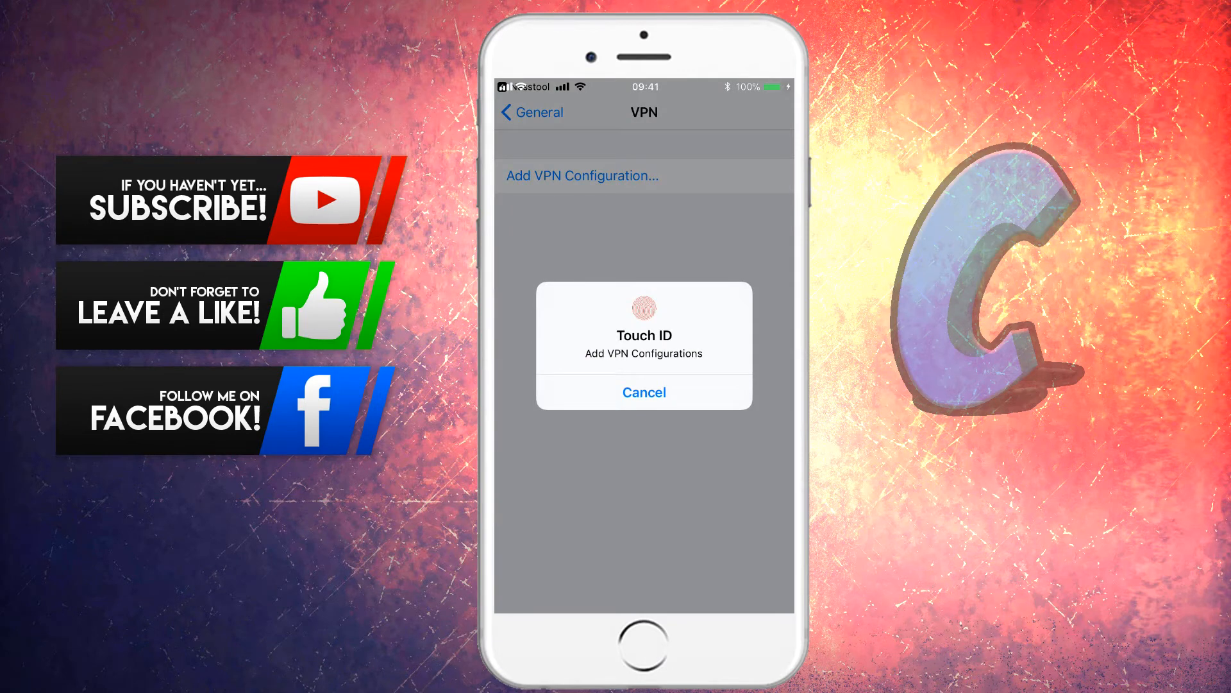
click(643, 392)
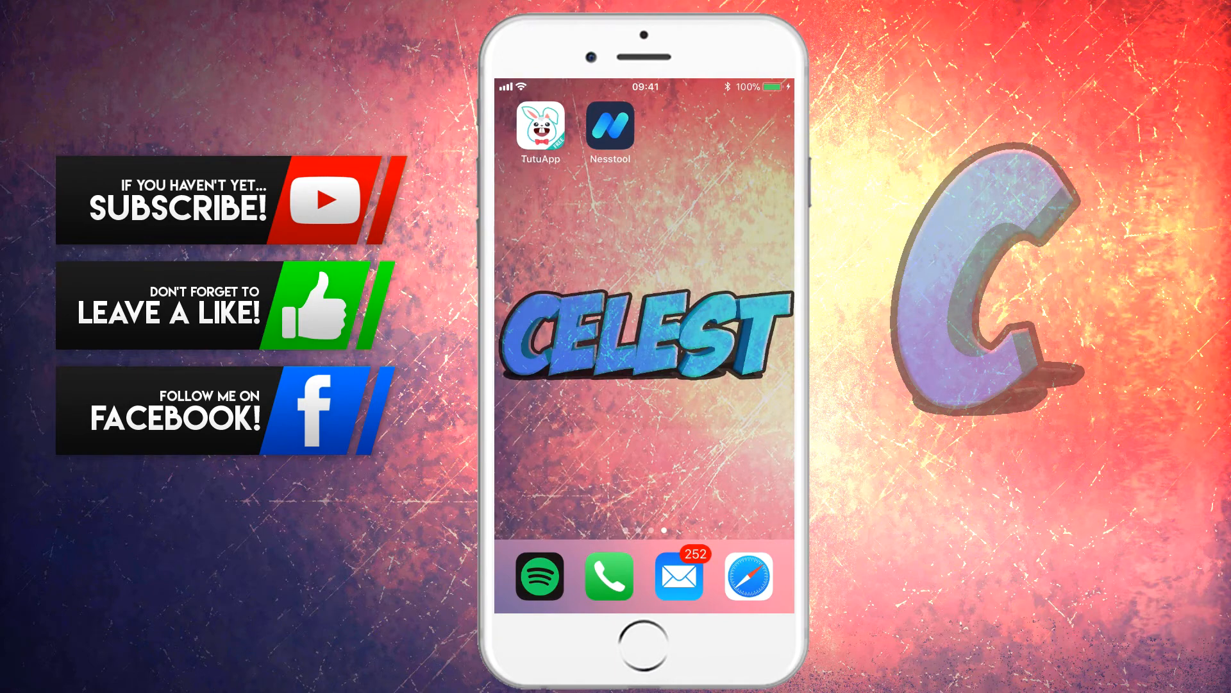
Launch TutuApp and switch between its Games and Apps sections
click(540, 130)
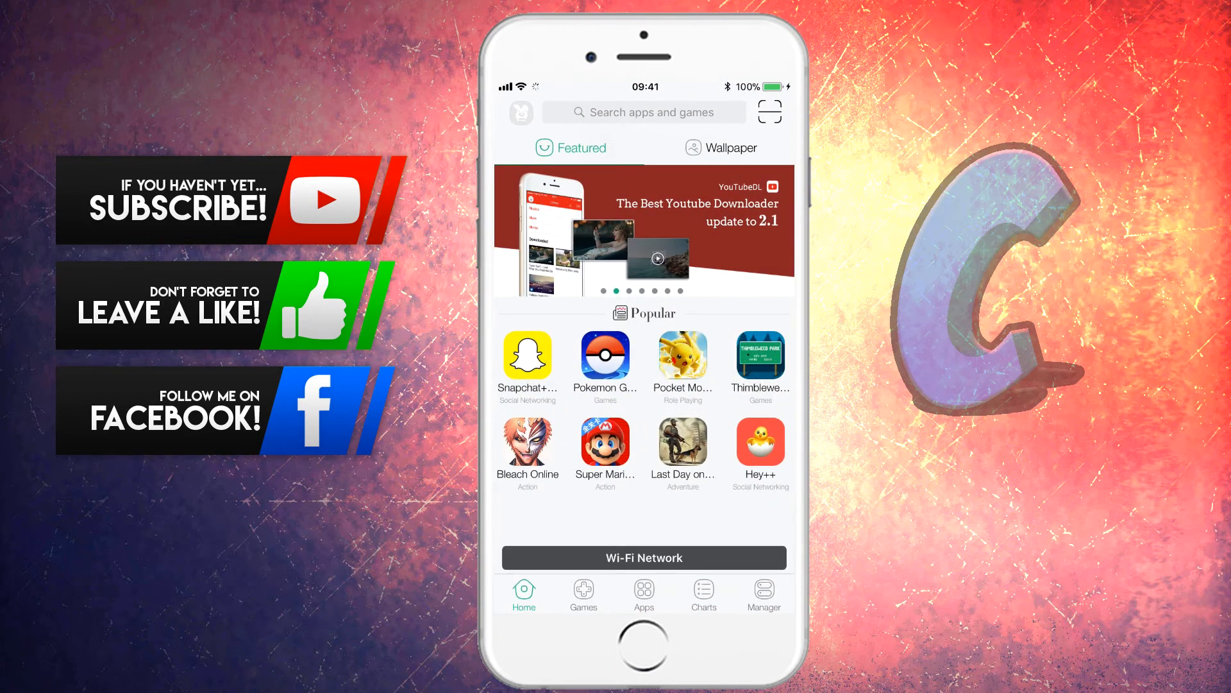
click(584, 594)
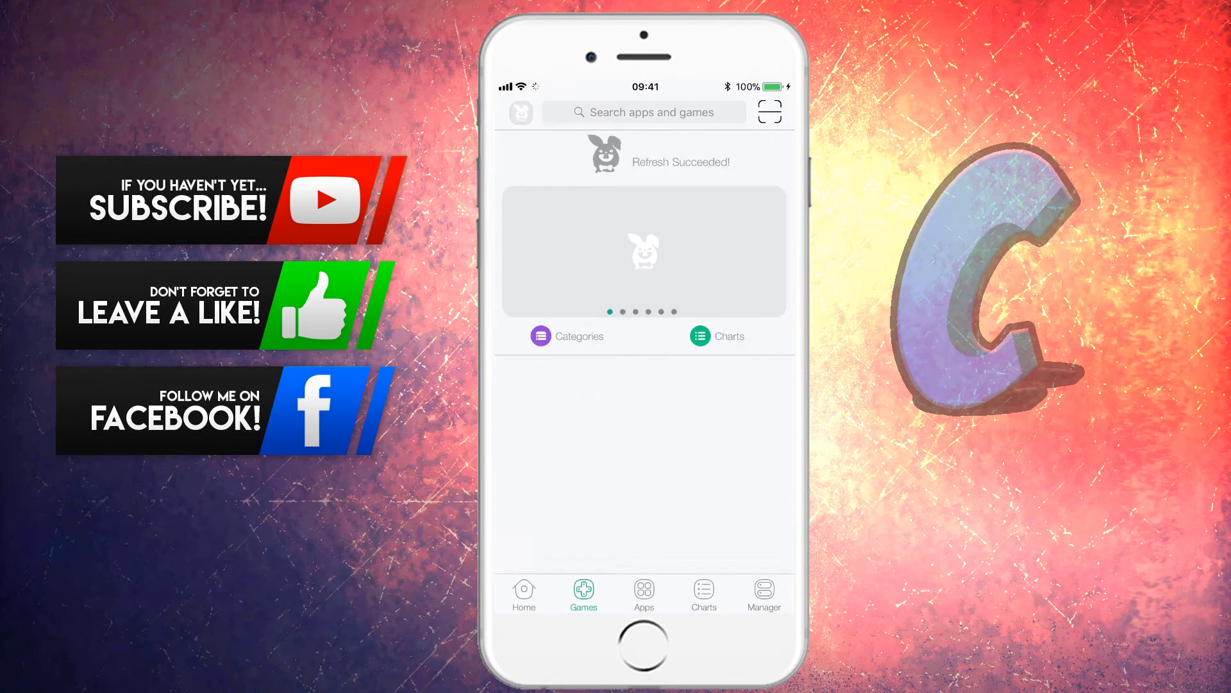
click(644, 595)
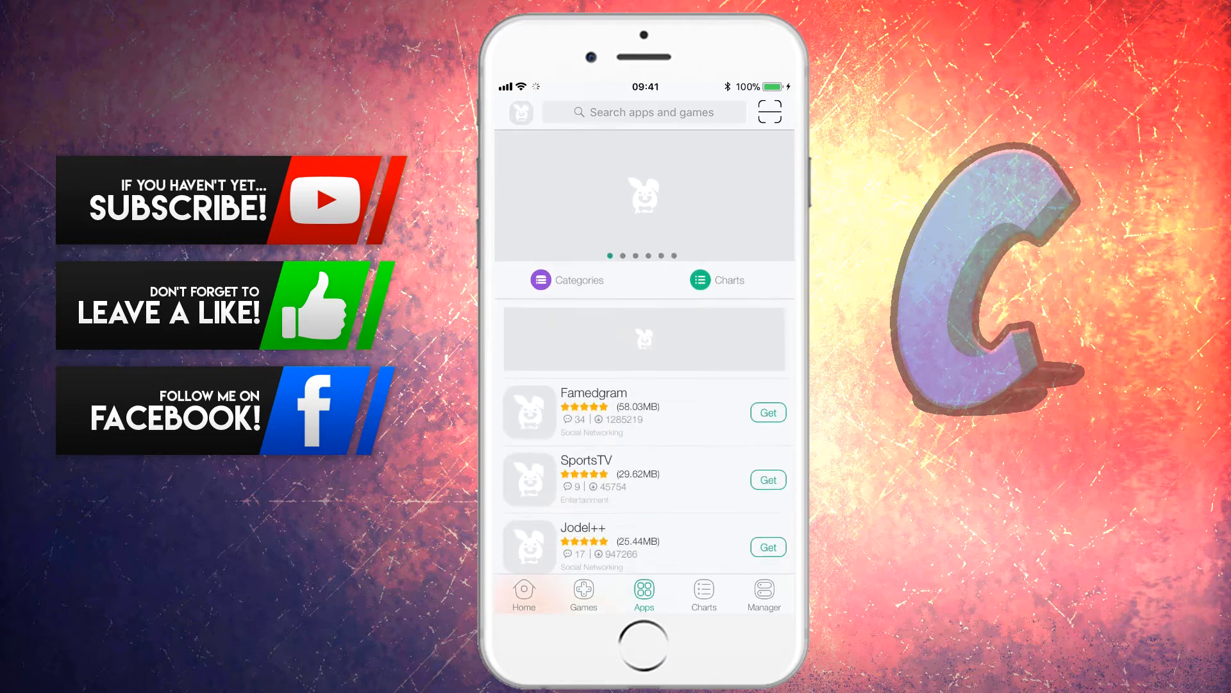
click(583, 594)
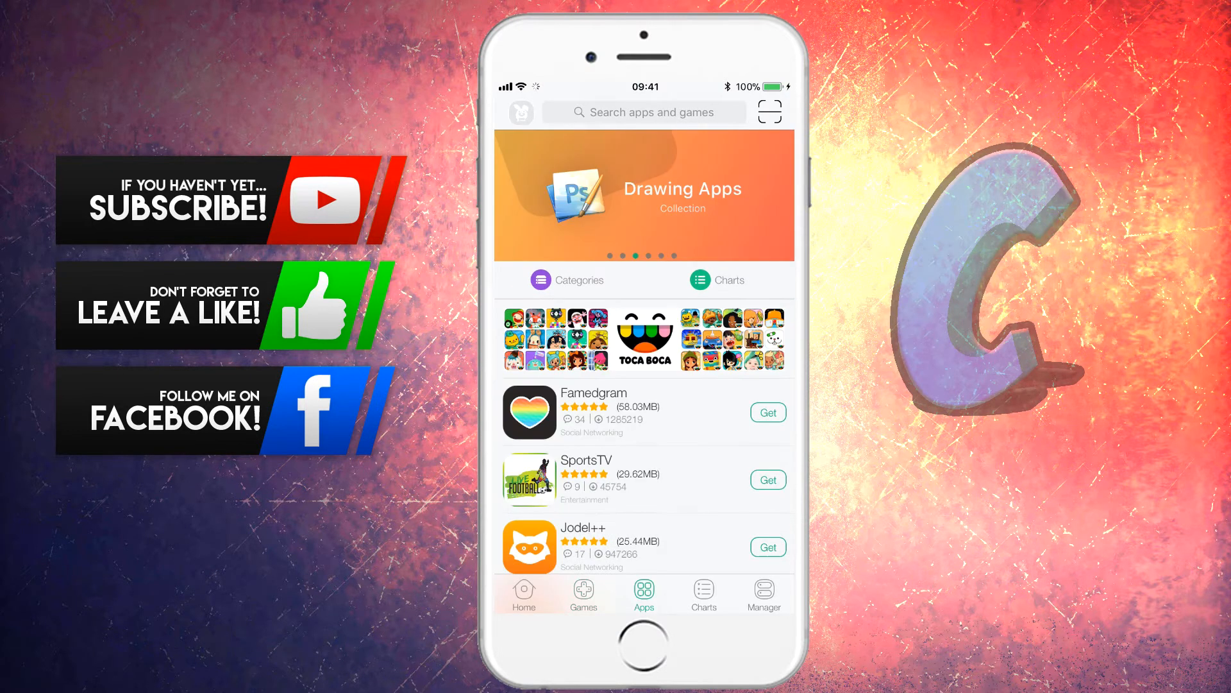
Search 'movie', start downloading Movie Box, then clear the search field
click(644, 113)
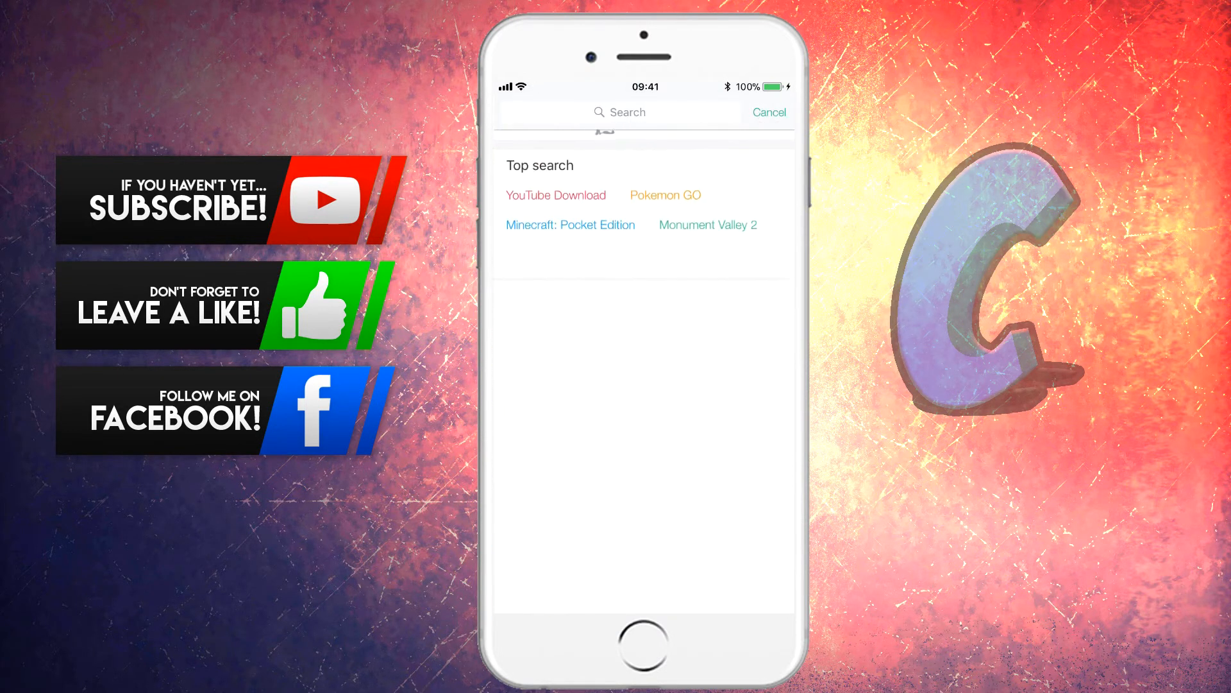
text(mov)
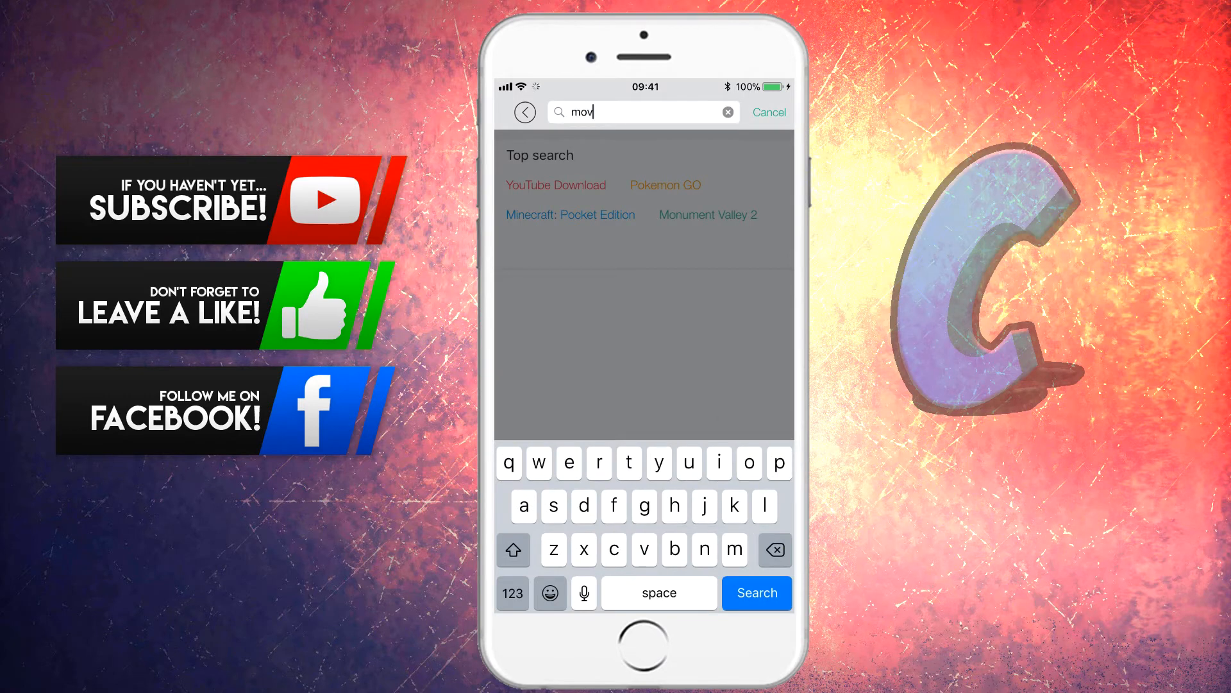
text(ie)
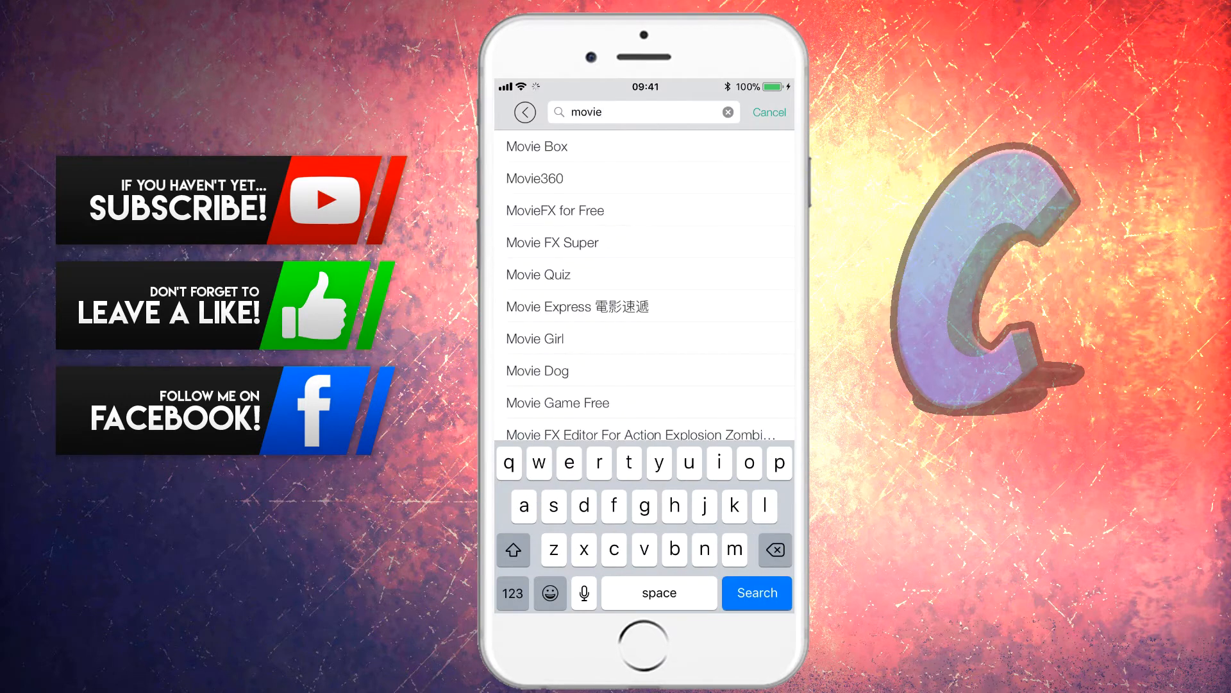
click(537, 147)
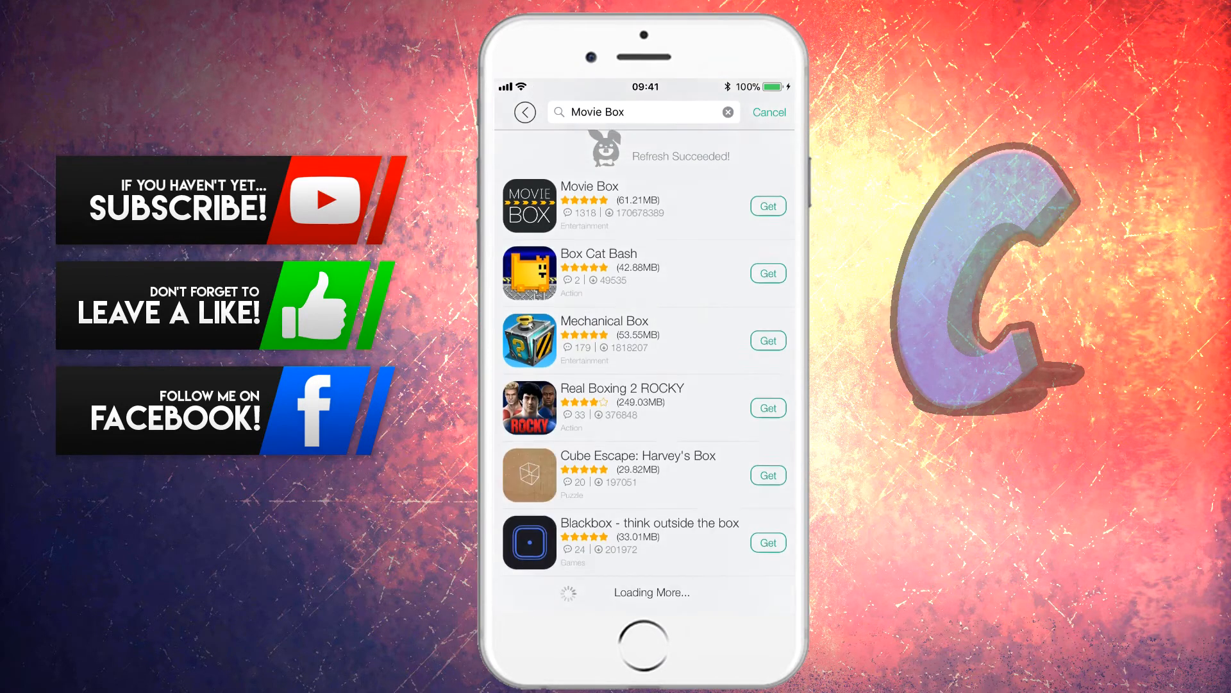
click(767, 206)
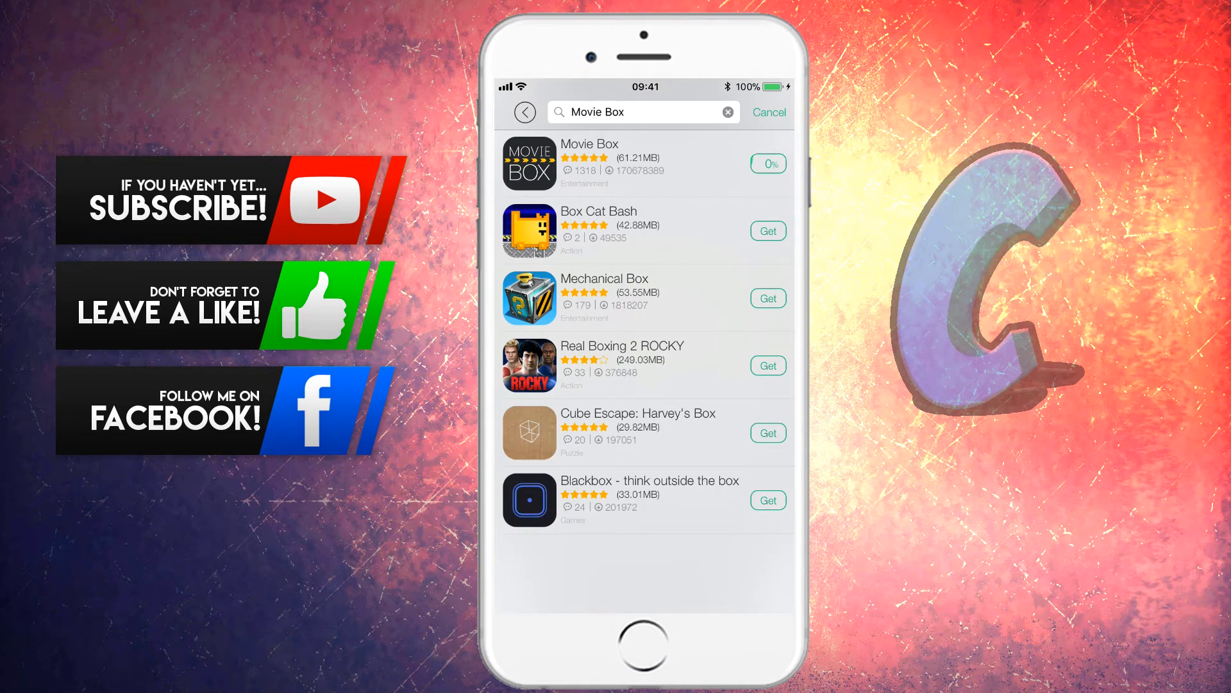
click(769, 163)
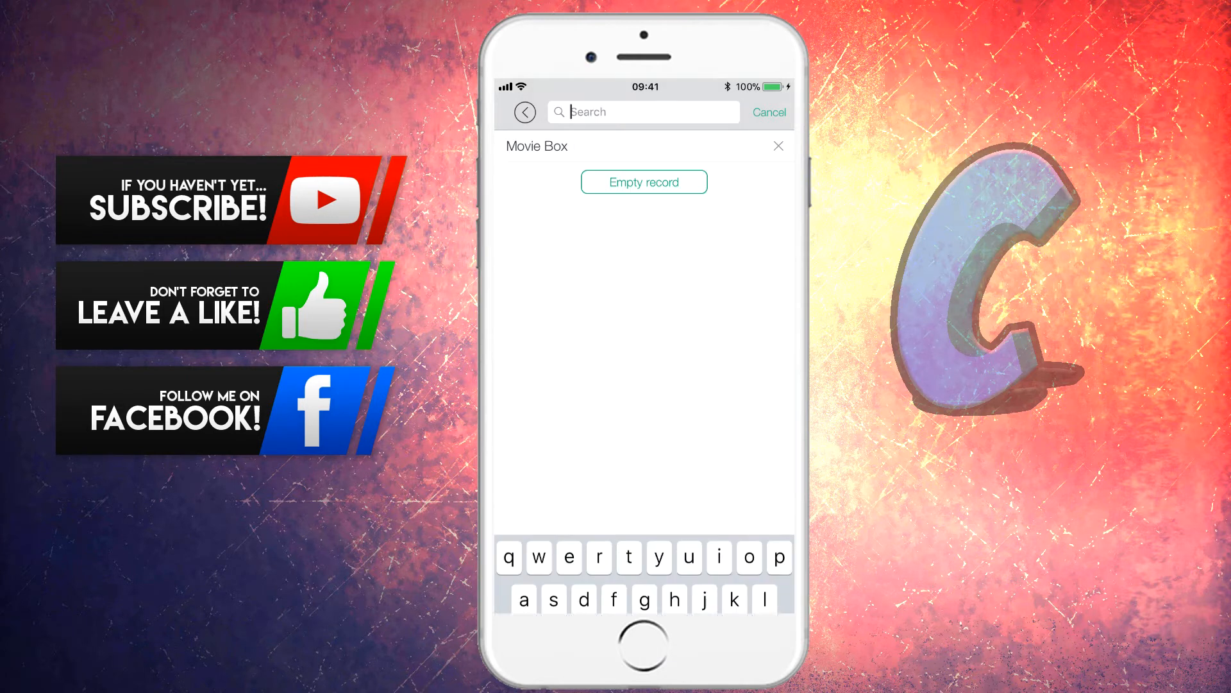
Search 'bobby' and start downloading Bobby Movie from the first result
text(booby)
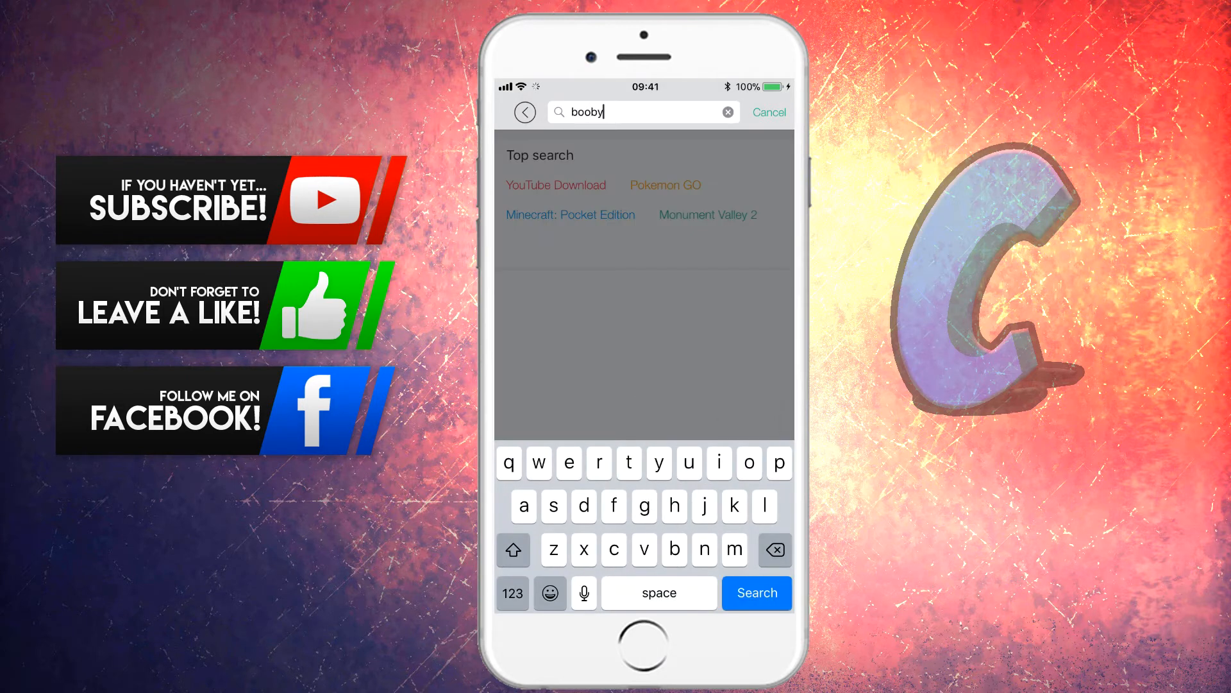
text(bobby)
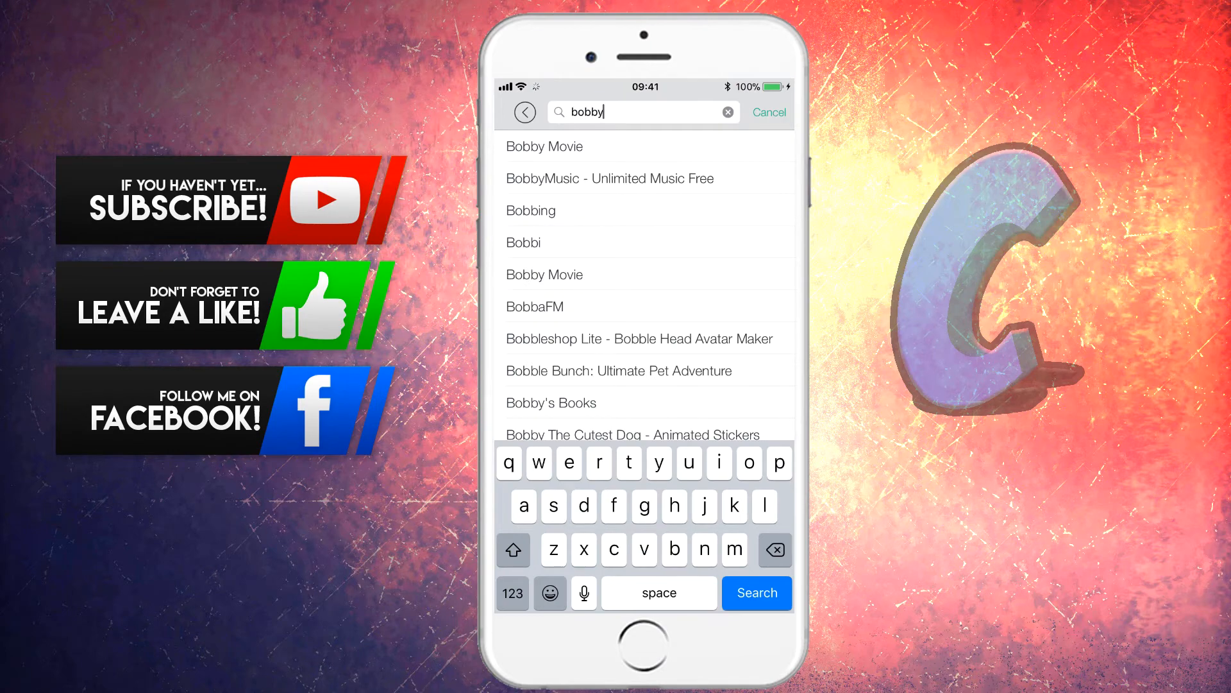
click(543, 146)
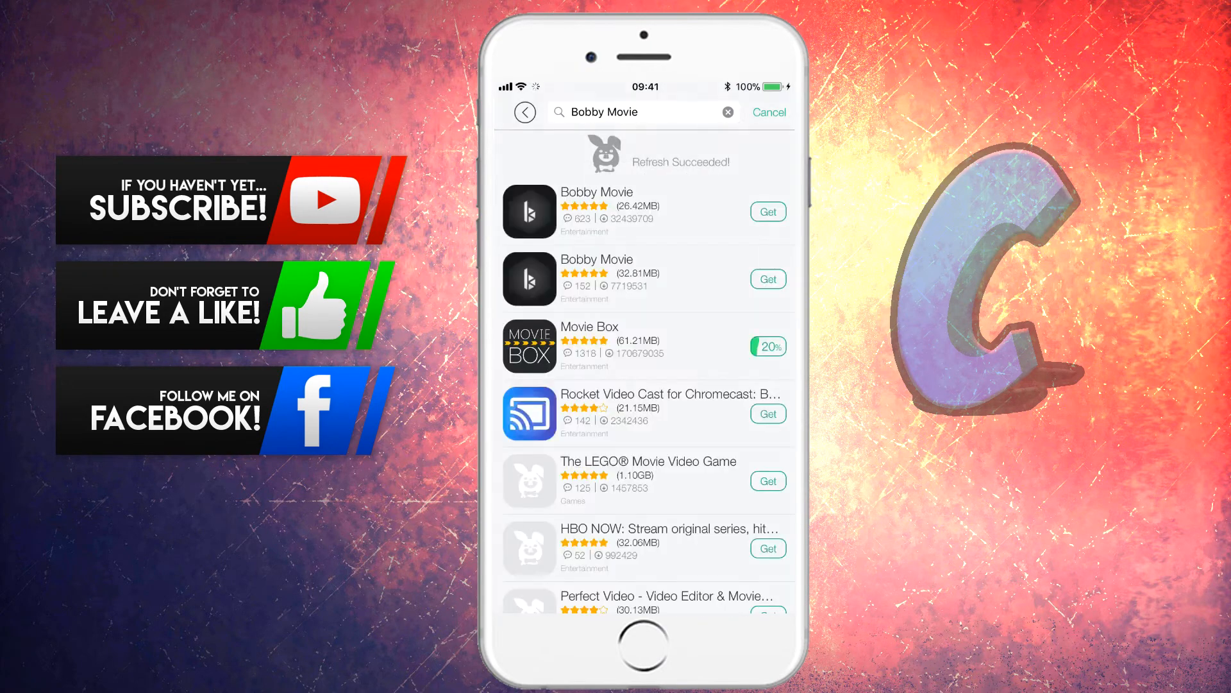
scroll(up, 3)
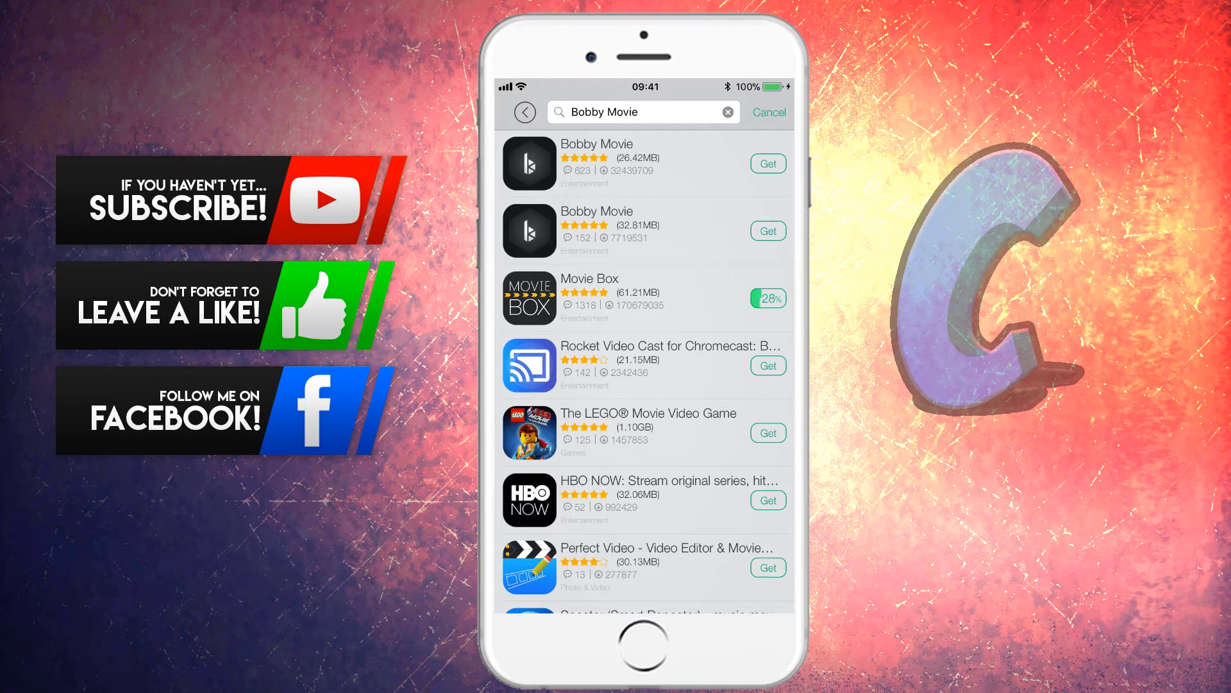
click(767, 164)
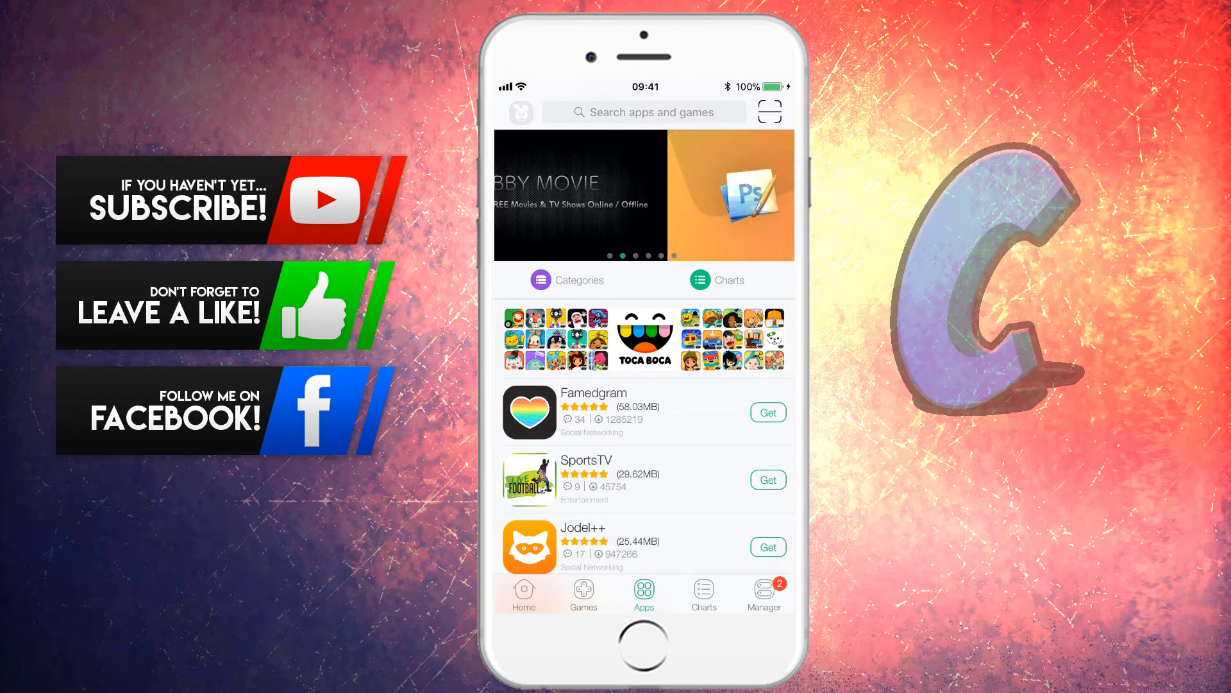
View download progress in Manager, then scroll through the Games catalogue
click(763, 591)
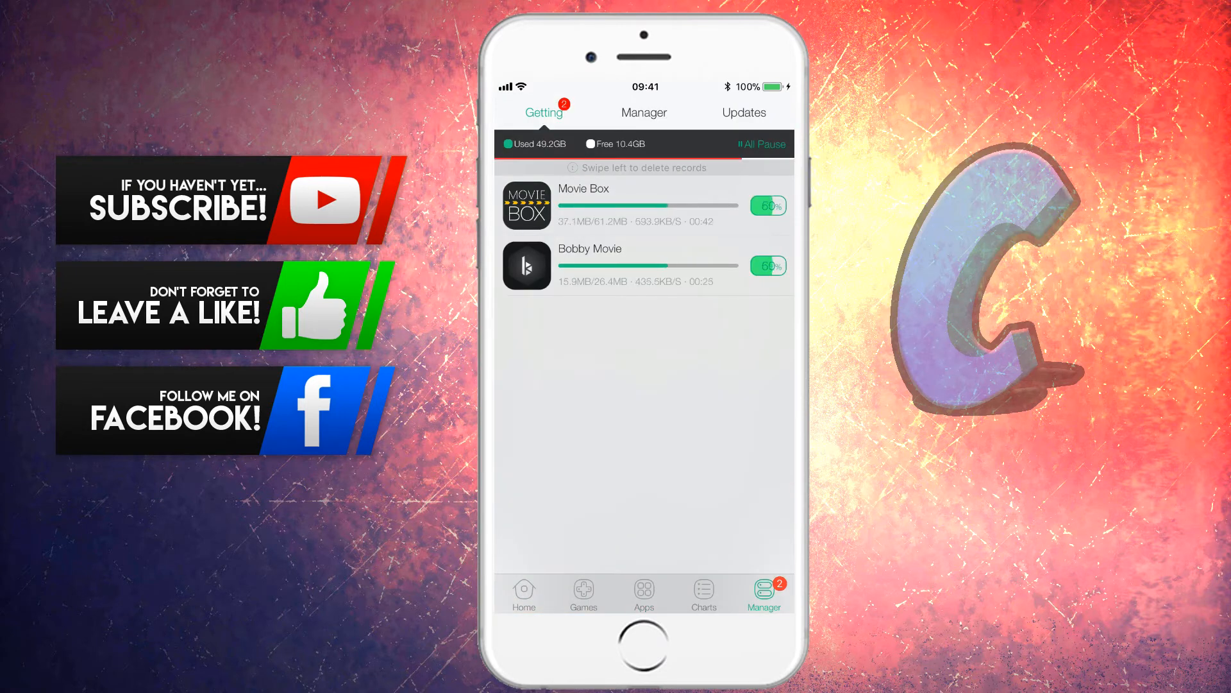
click(583, 594)
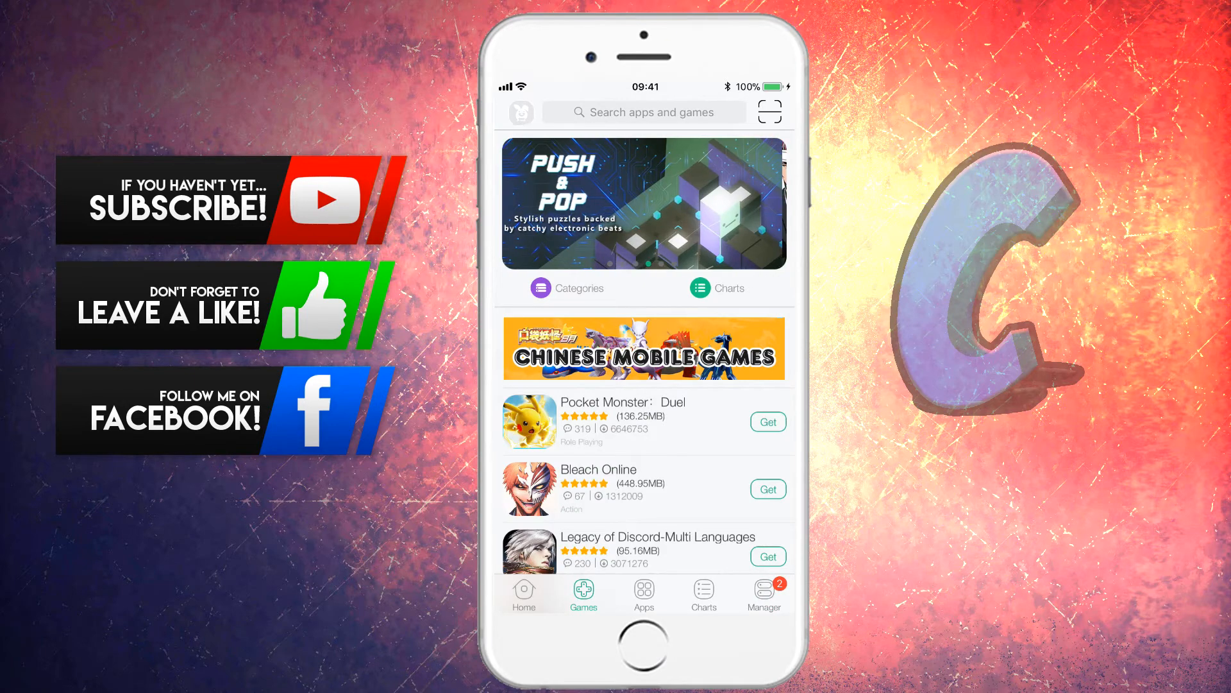
scroll(down, 3)
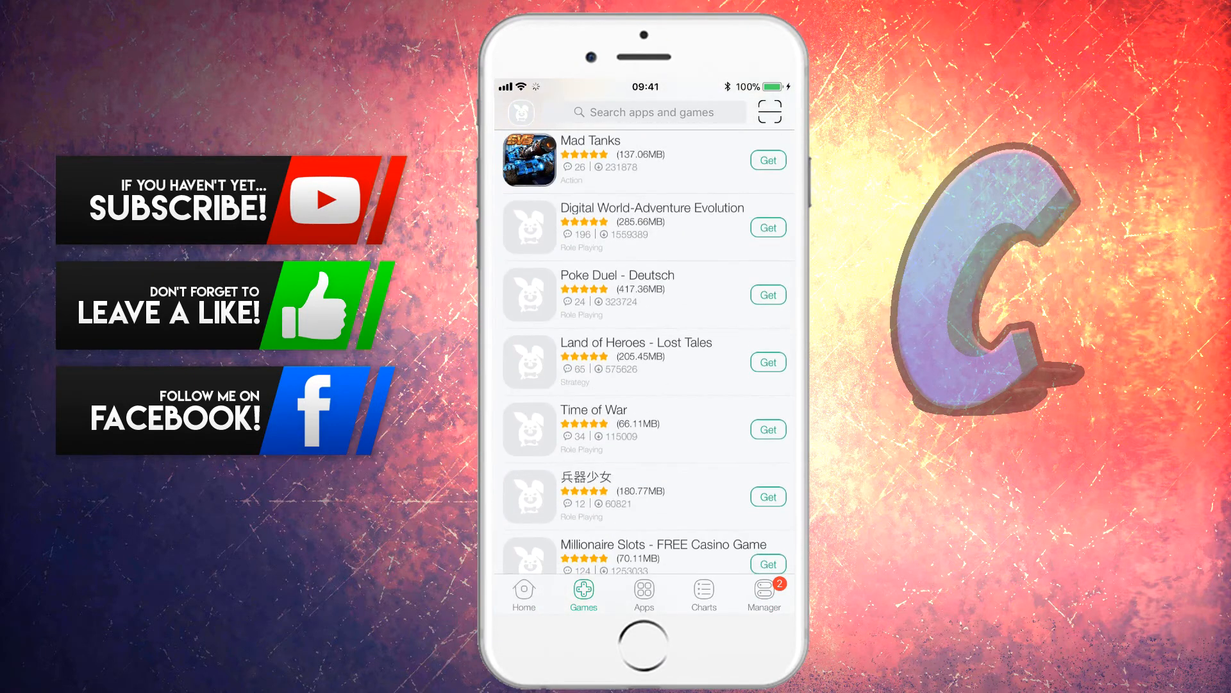
scroll(down, 3)
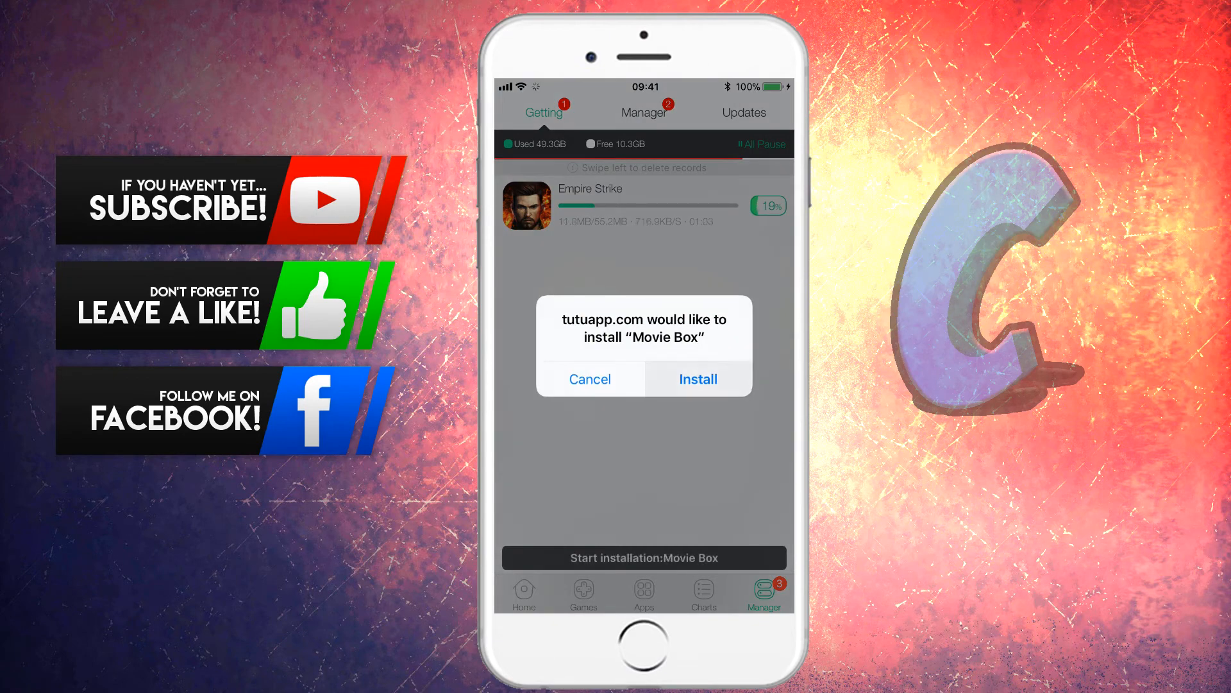
Approve the tutuapp.com prompt to install Movie Box
click(696, 379)
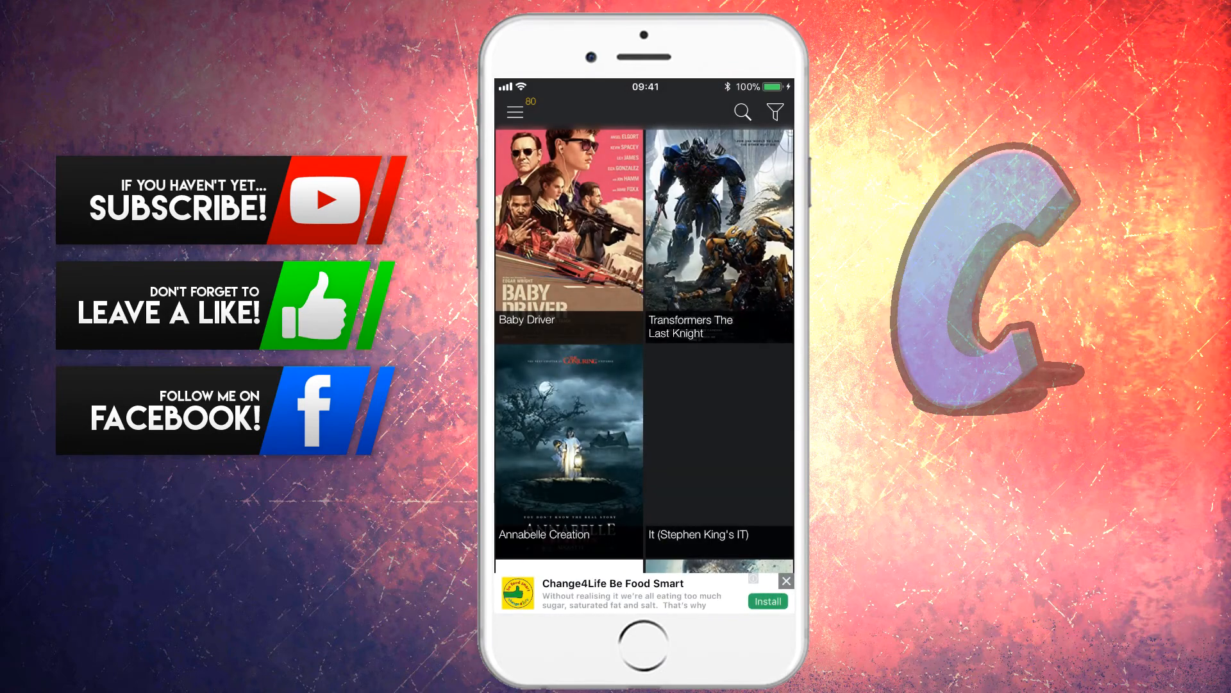
Scroll the Movie Box catalogue and open the Baby Driver poster
scroll(down, 3)
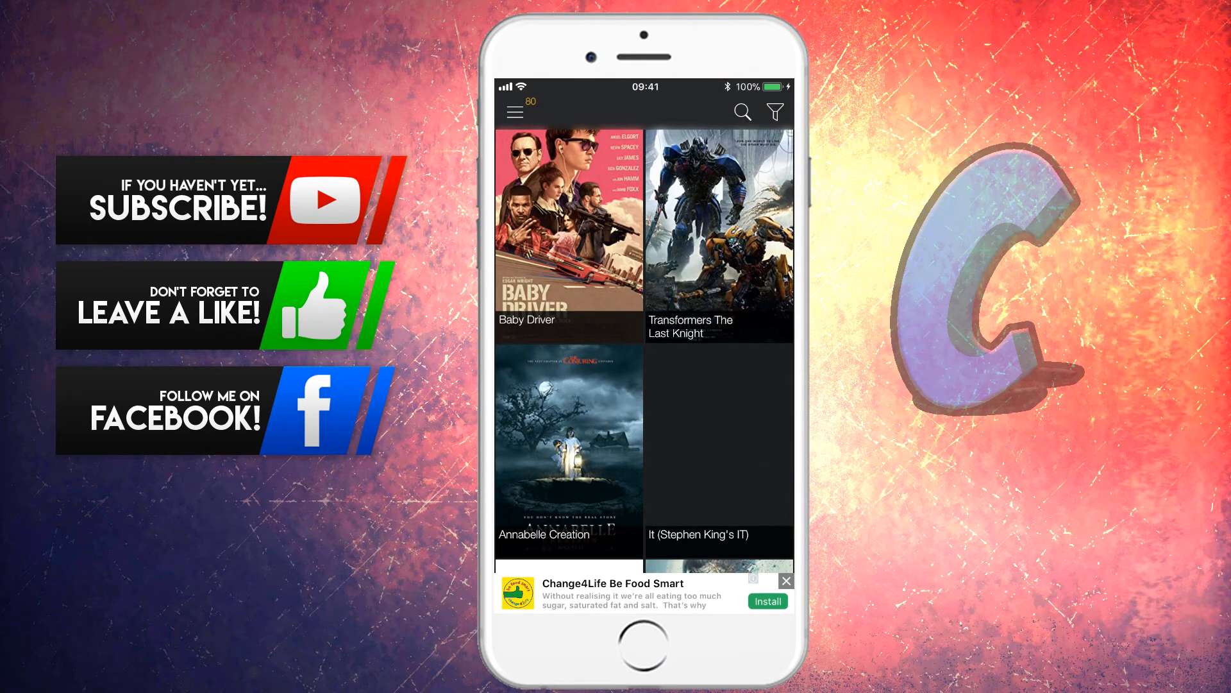
click(568, 228)
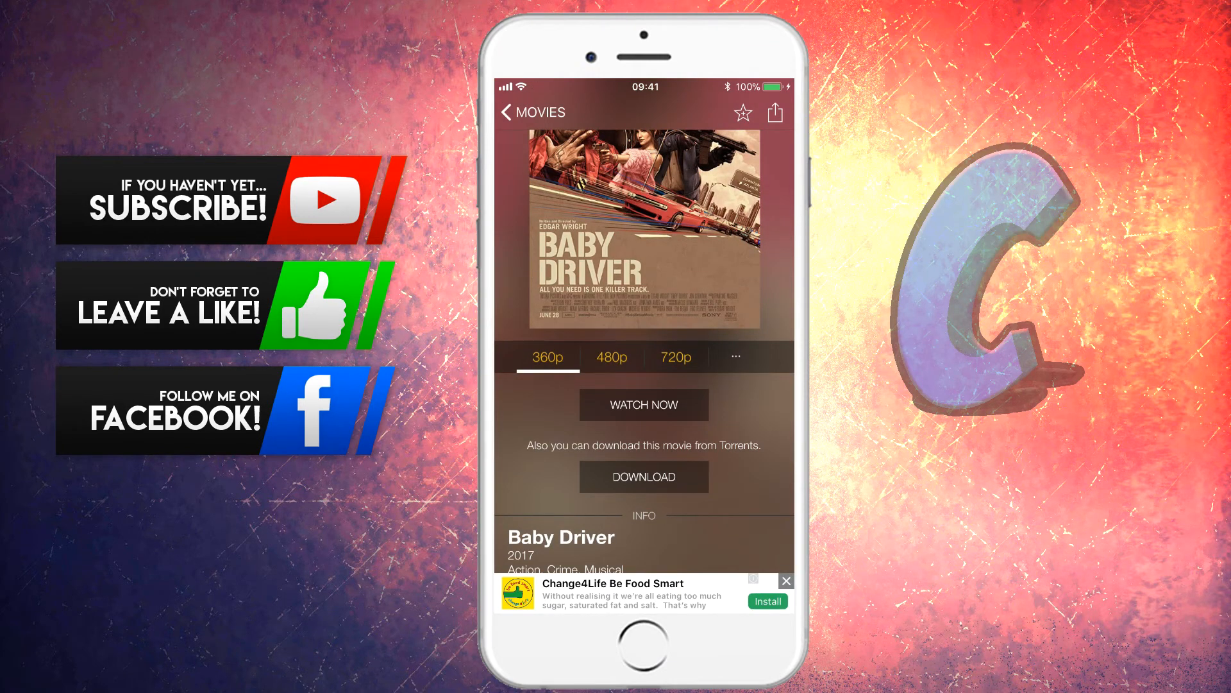
Stream Baby Driver at 360p, then close the player and go to the home screen
click(643, 405)
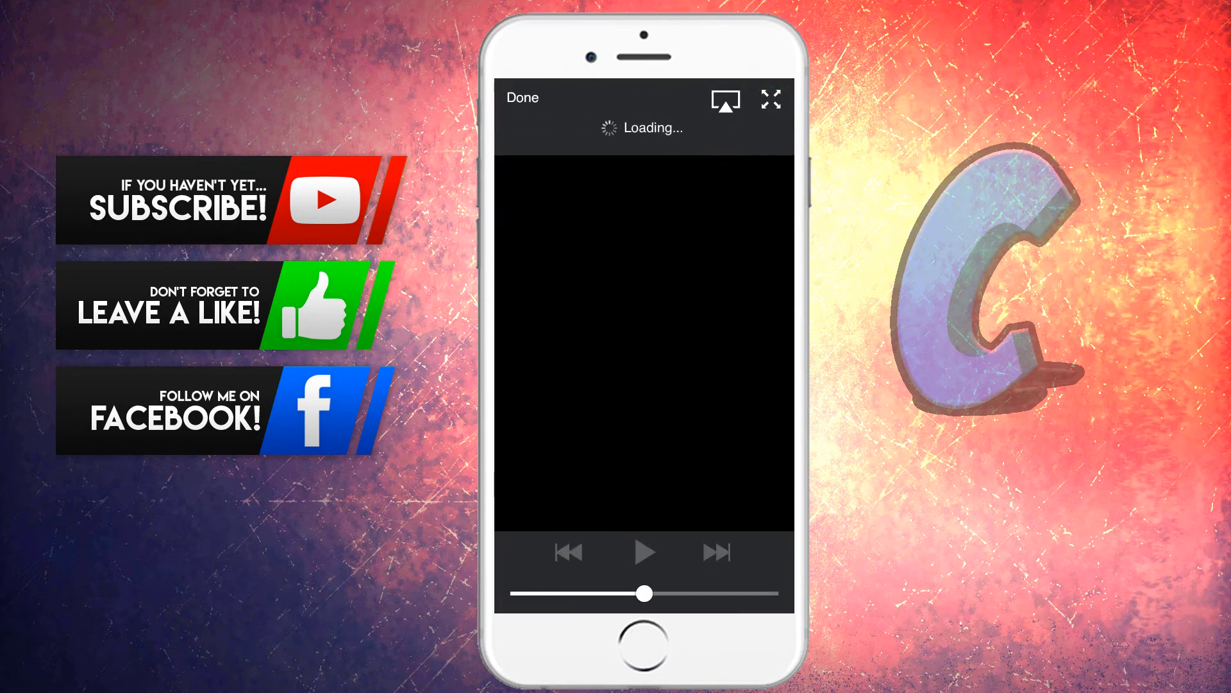
click(643, 552)
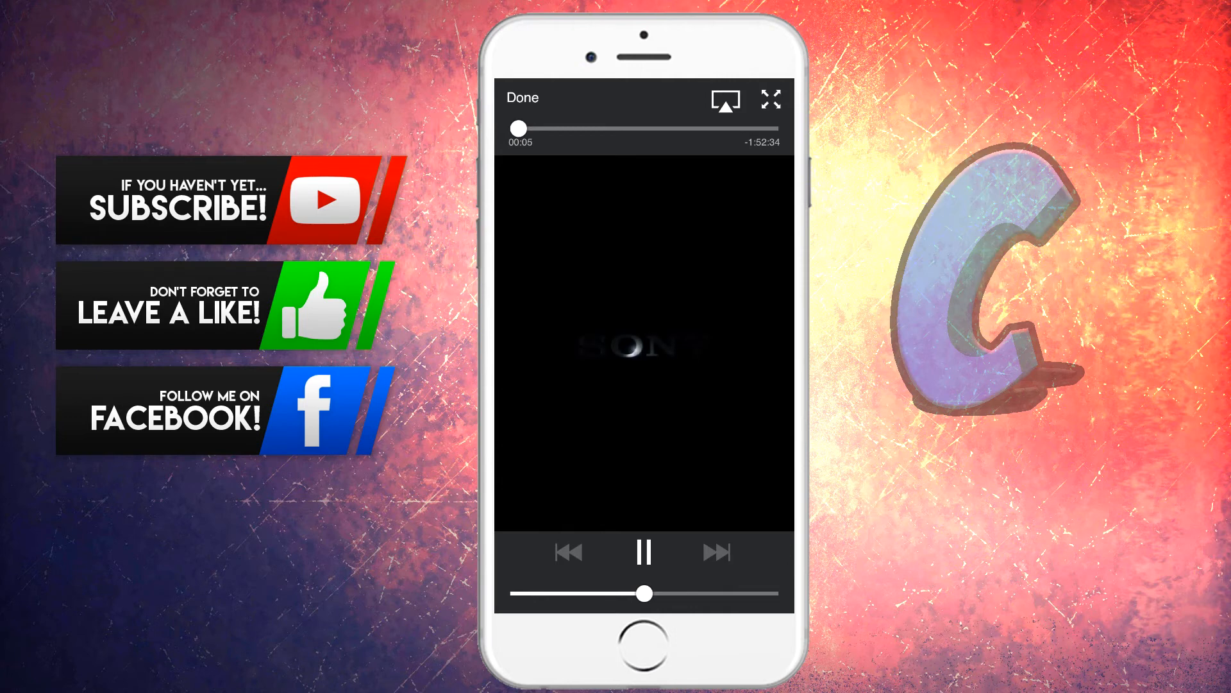
click(643, 553)
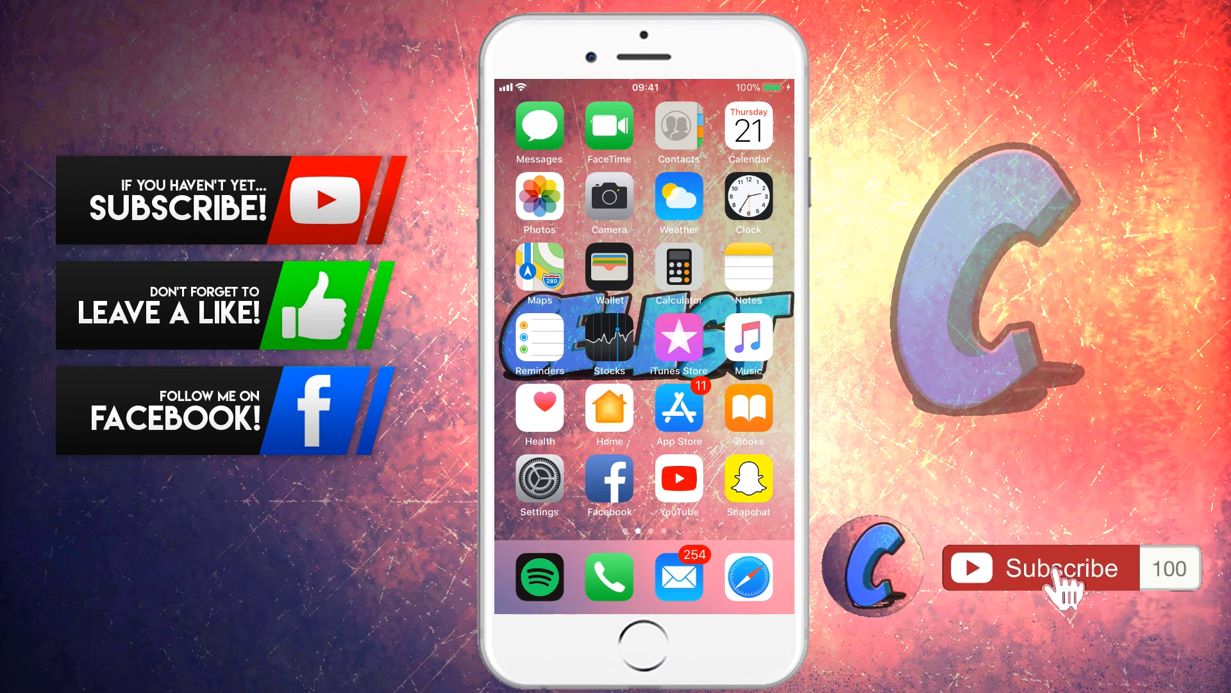
click(1064, 568)
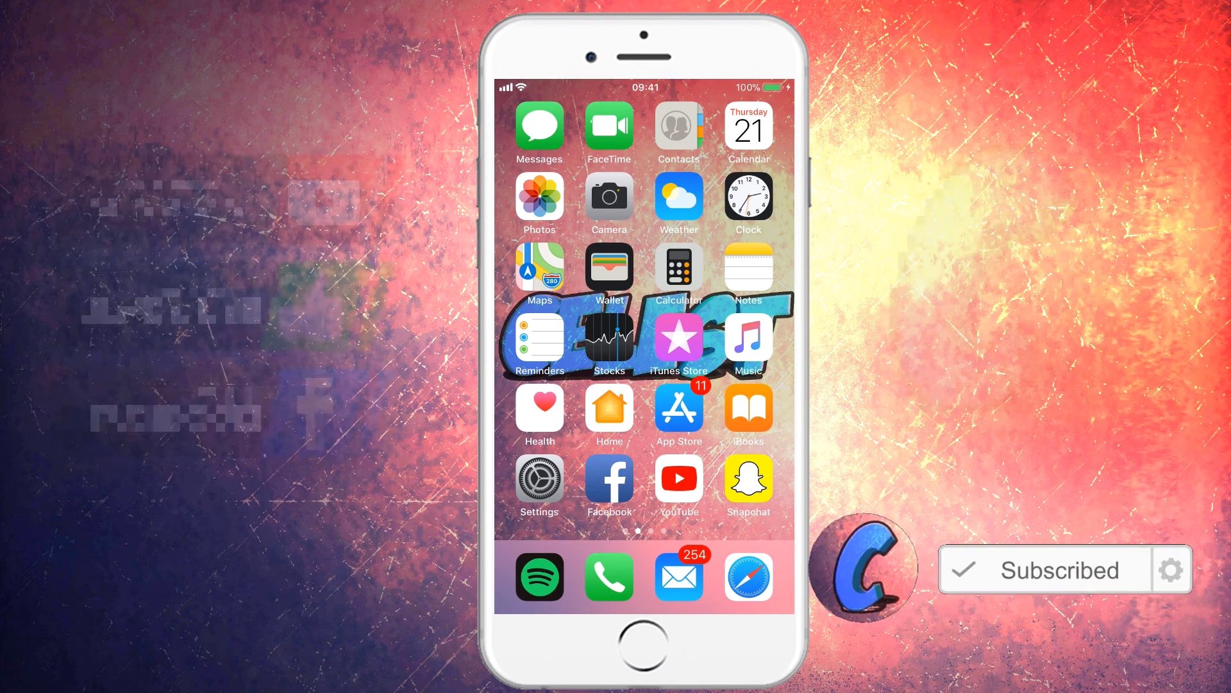